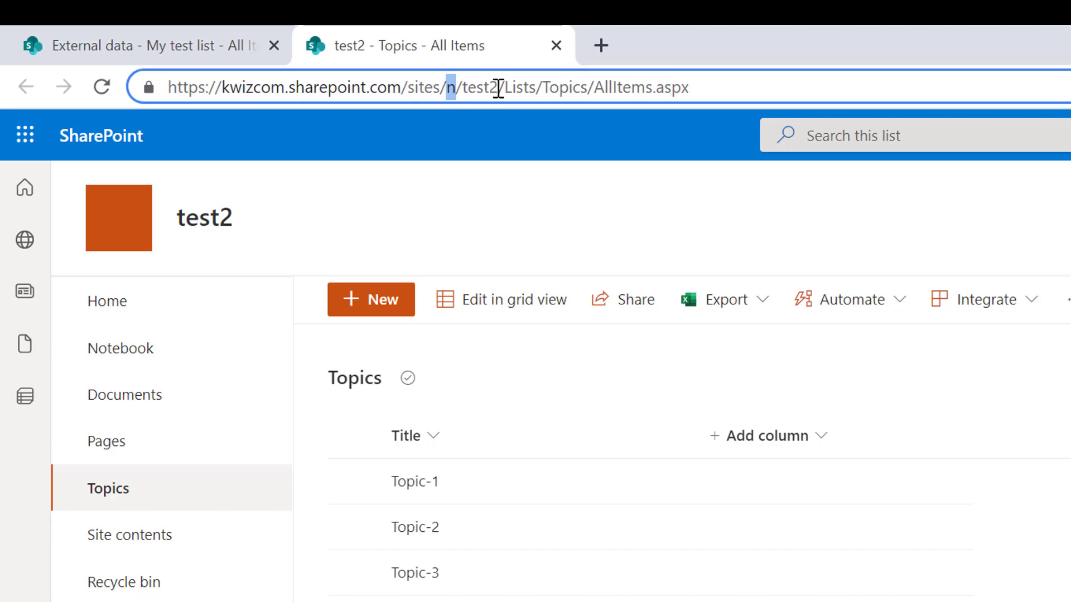
# Highlight the test2 site name in the address bar, then return to the My test list tab.
pyautogui.doubleClick(478, 87)
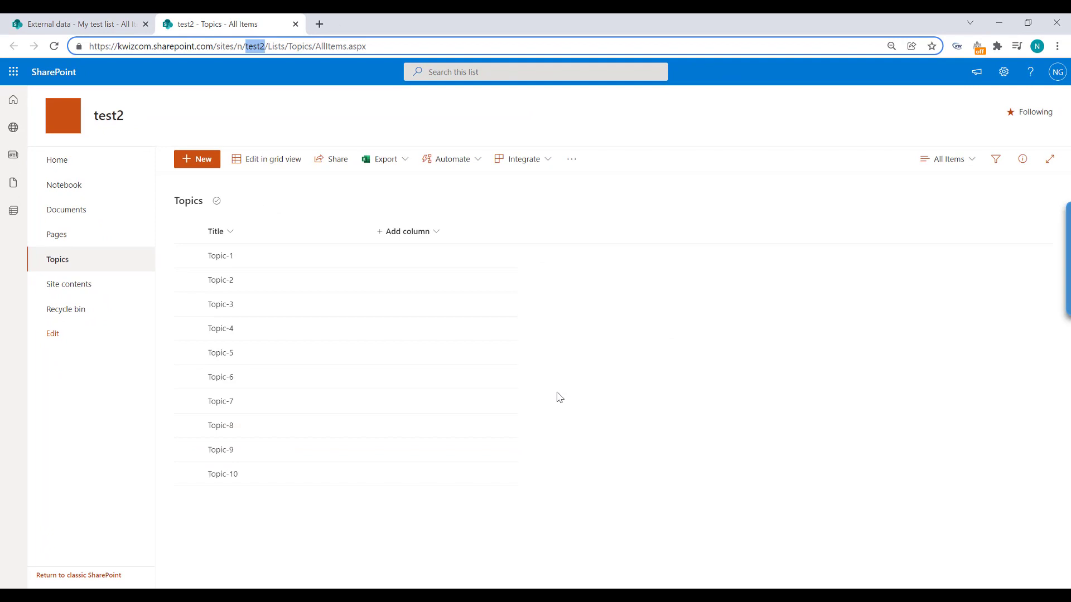
pyautogui.moveTo(552, 396)
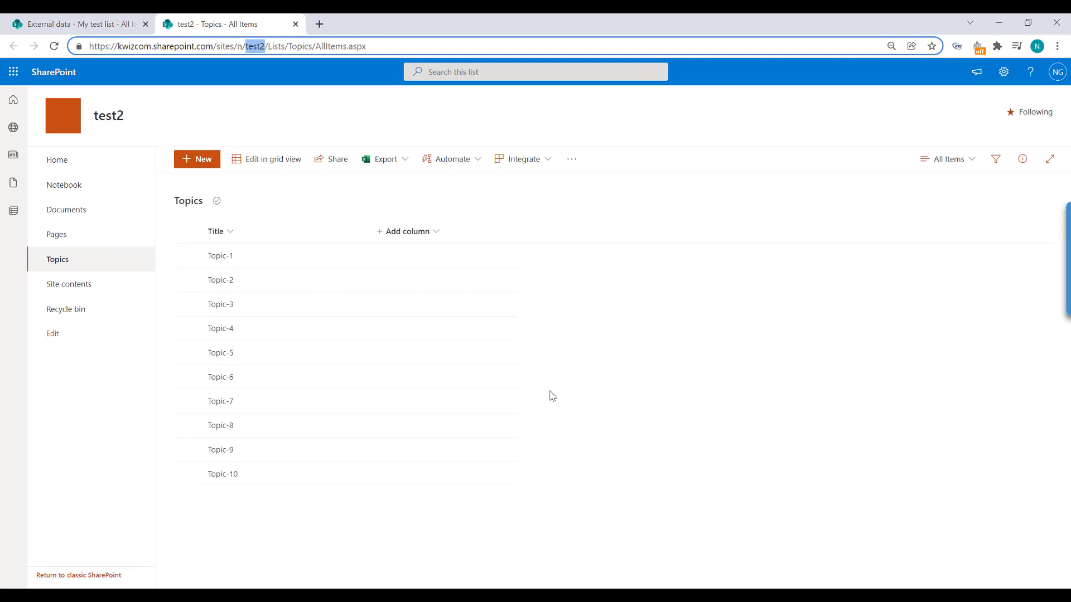
pyautogui.click(75, 24)
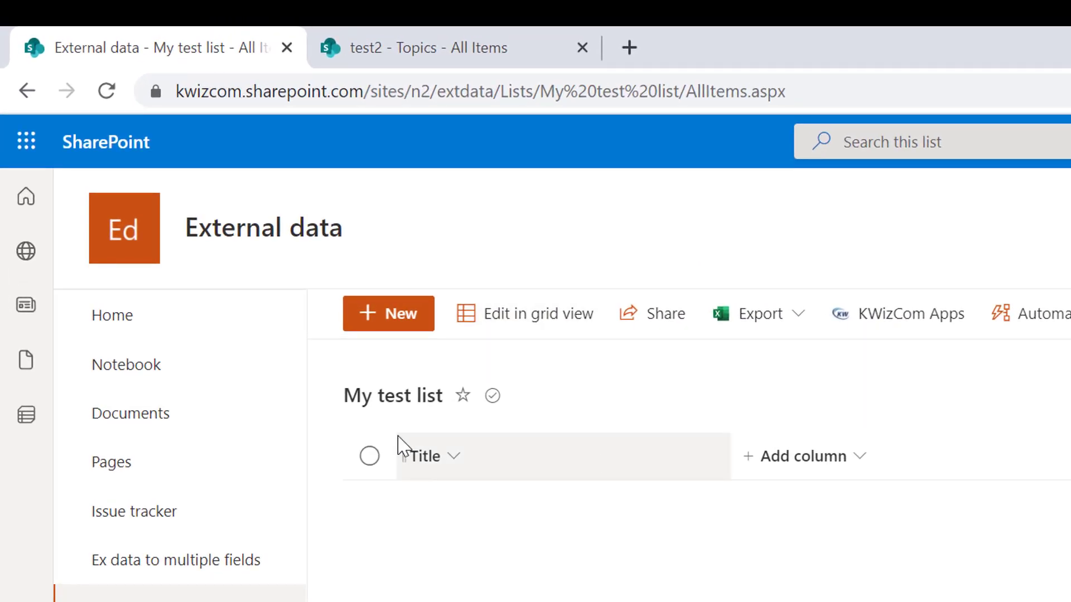
pyautogui.moveTo(533, 102)
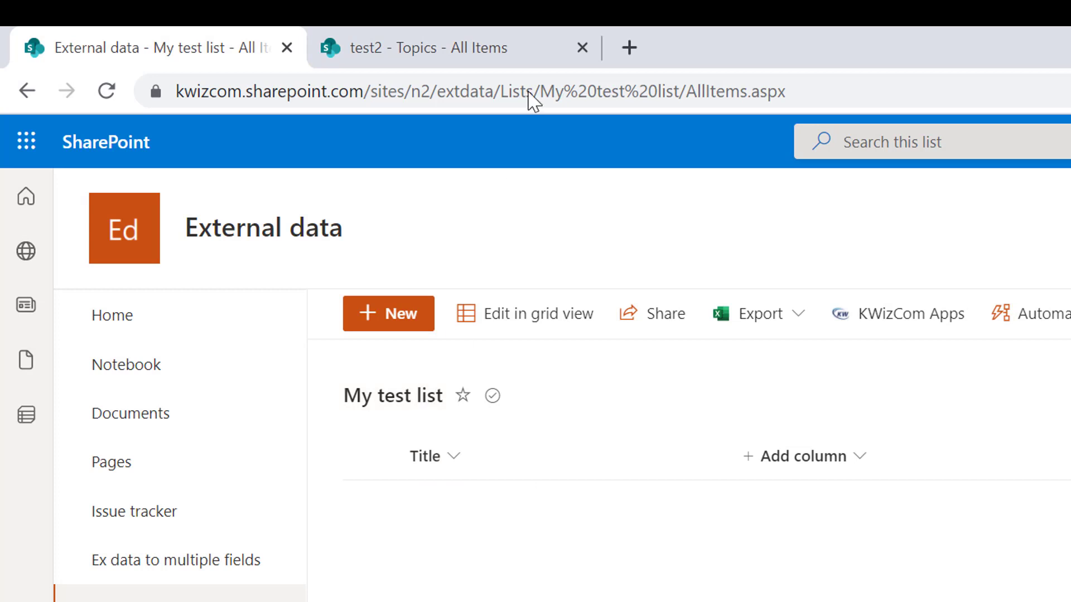
pyautogui.click(423, 92)
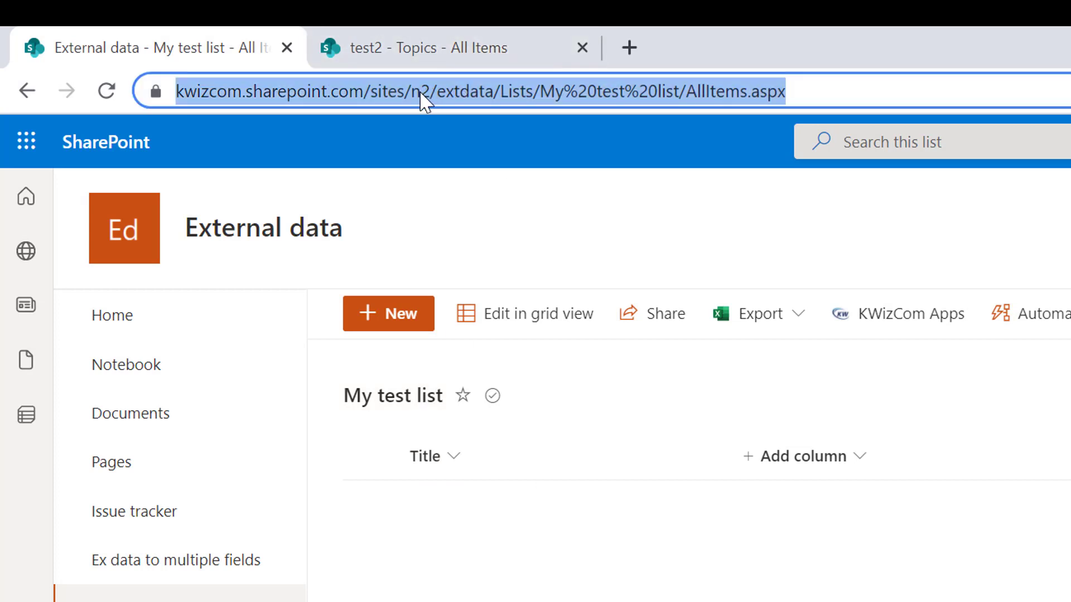
pyautogui.click(472, 91)
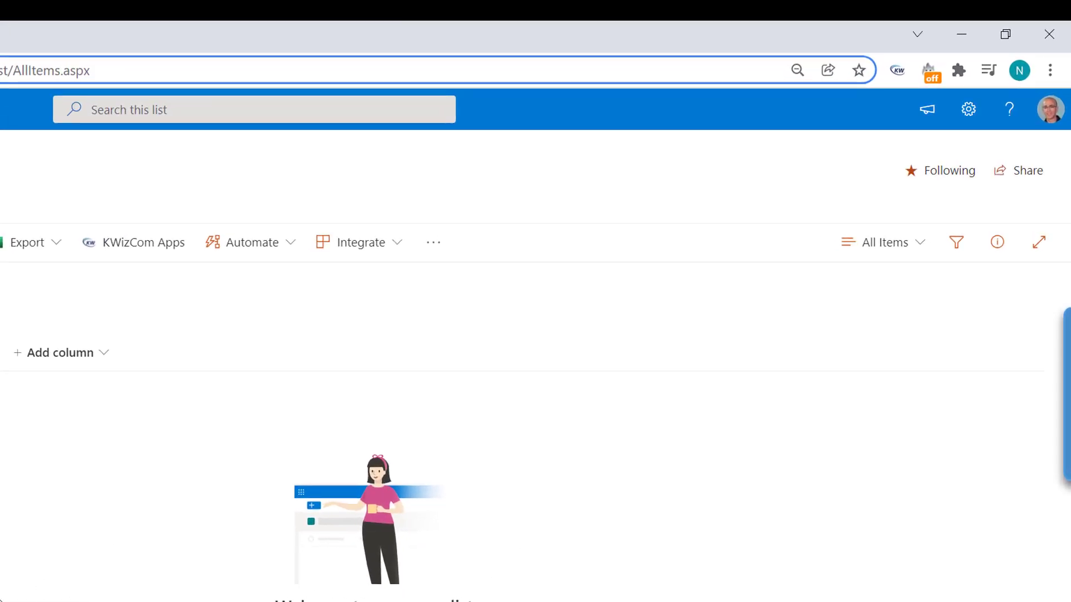
pyautogui.moveTo(968, 109)
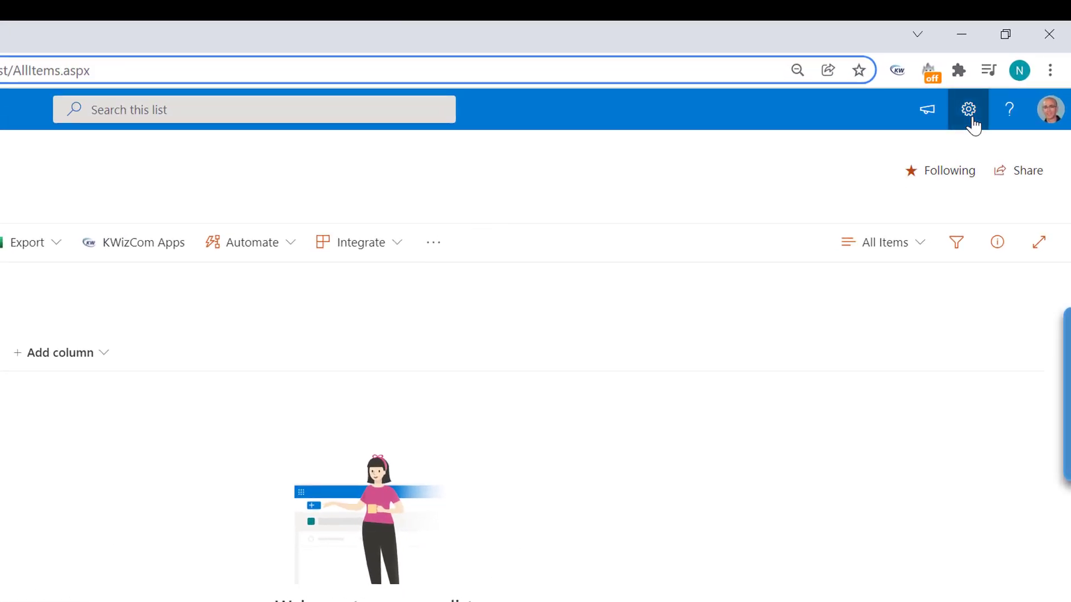
# Open KWizCom Apps Settings from the Settings gear menu.
pyautogui.click(967, 109)
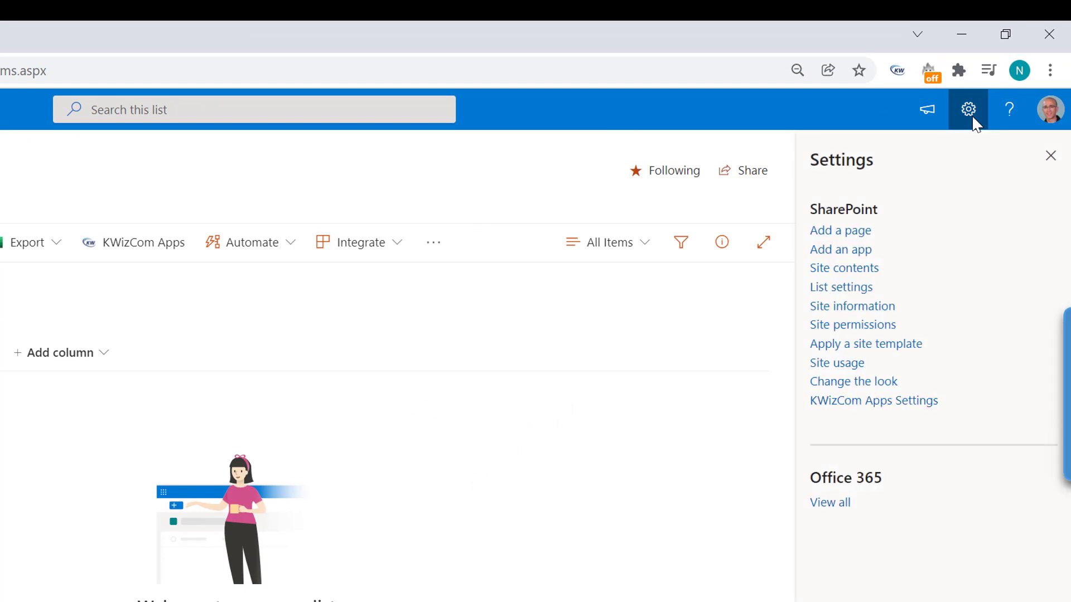
pyautogui.moveTo(873, 400)
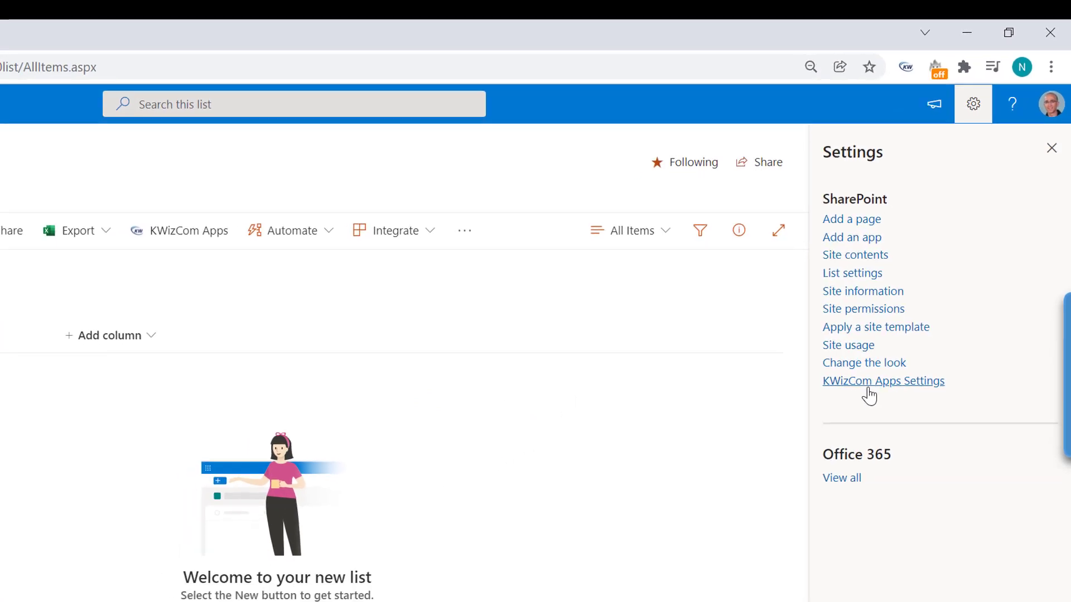
pyautogui.click(883, 381)
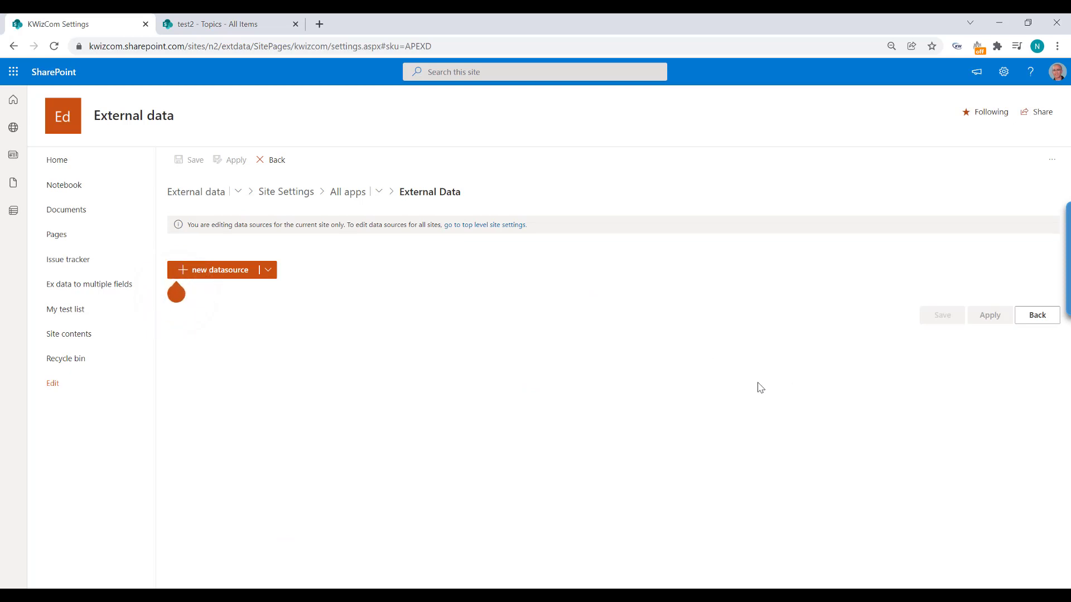
pyautogui.moveTo(738, 383)
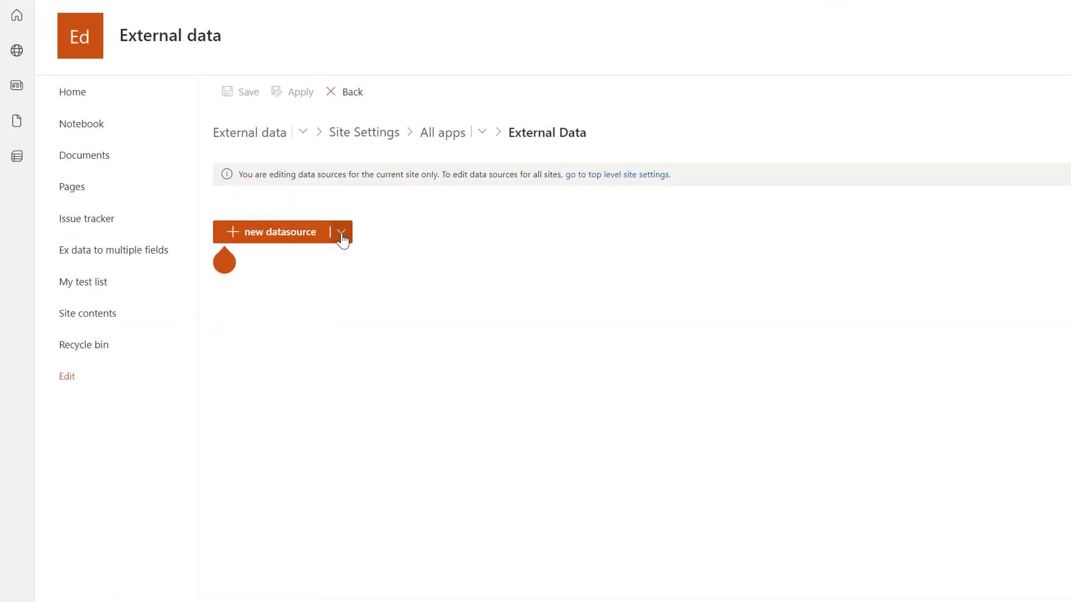
# Create a new data source from the 'SharePoint list items' template.
pyautogui.click(342, 232)
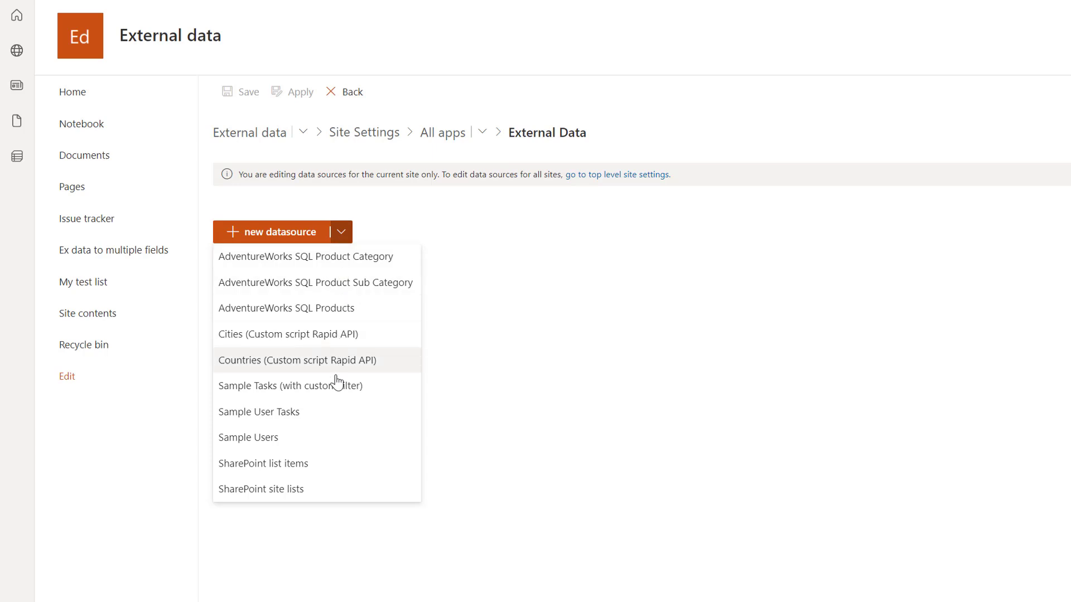
pyautogui.moveTo(339, 282)
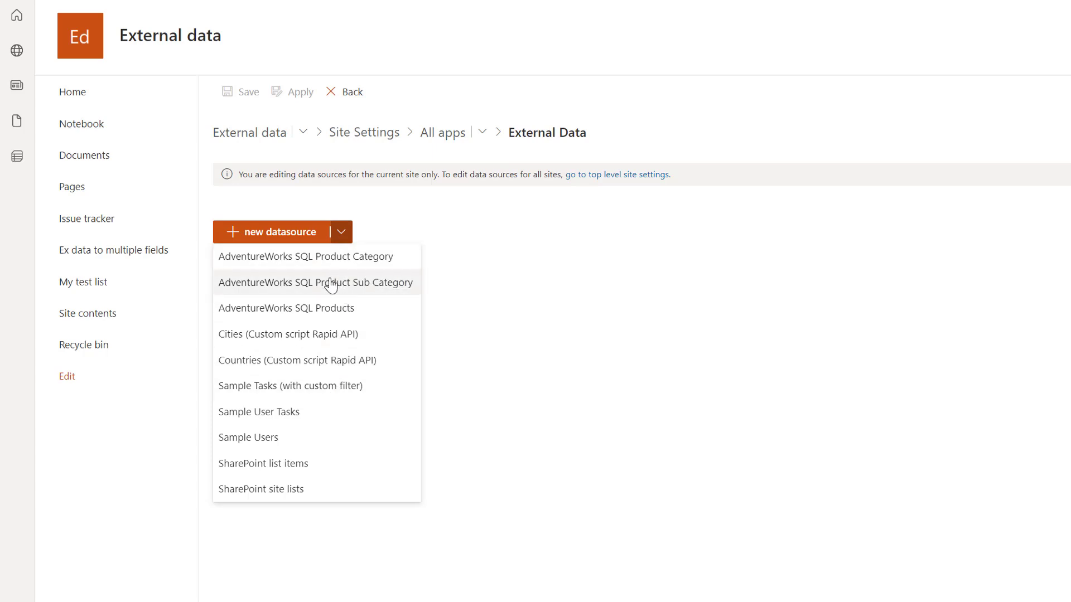
pyautogui.moveTo(328, 308)
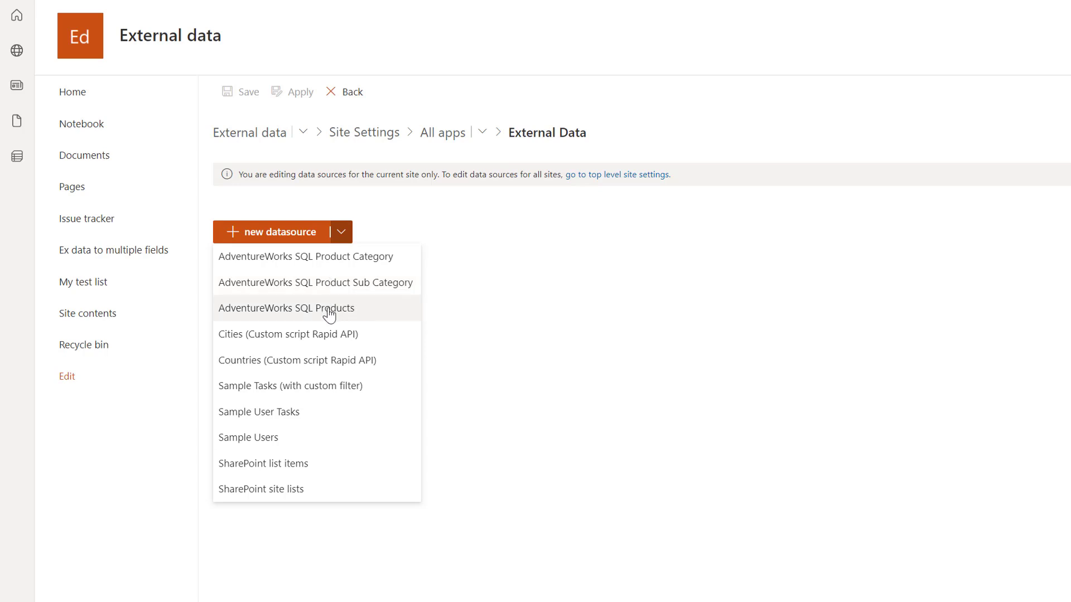
pyautogui.moveTo(323, 471)
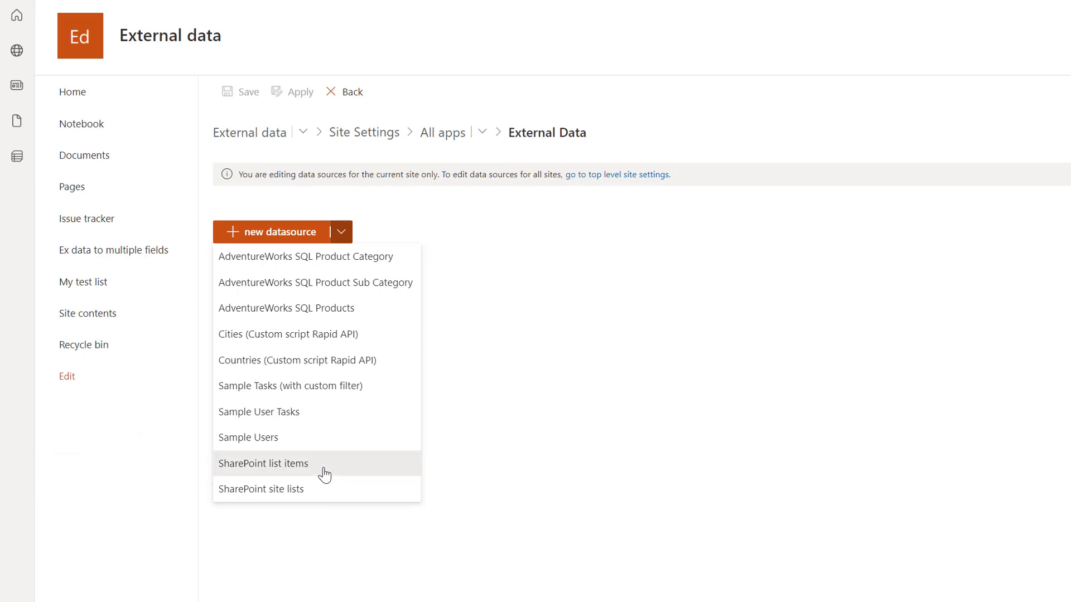
pyautogui.click(263, 463)
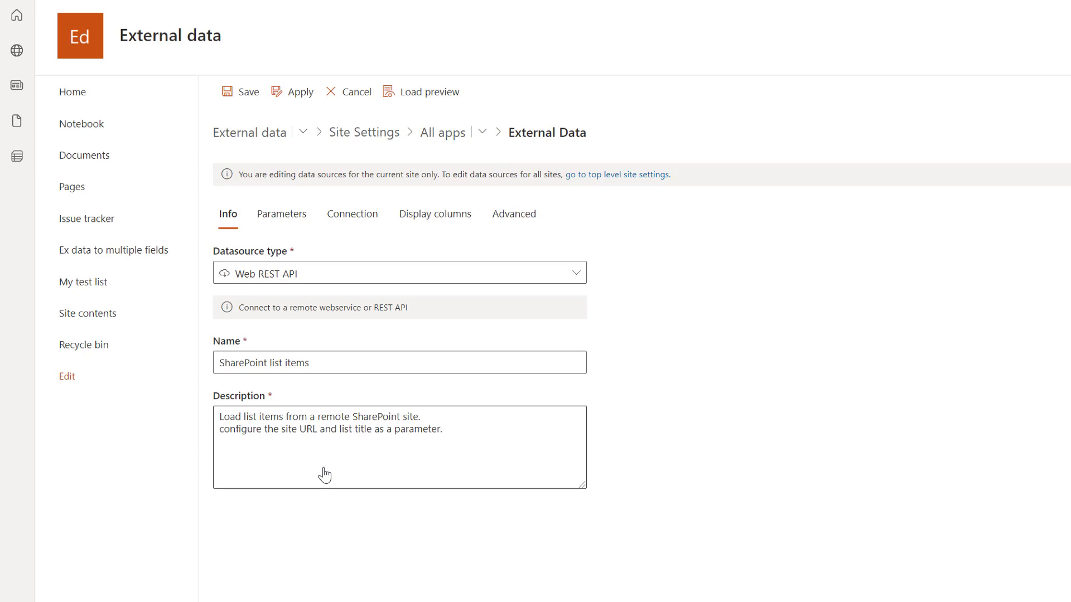
pyautogui.moveTo(323, 362)
pyautogui.write('T')
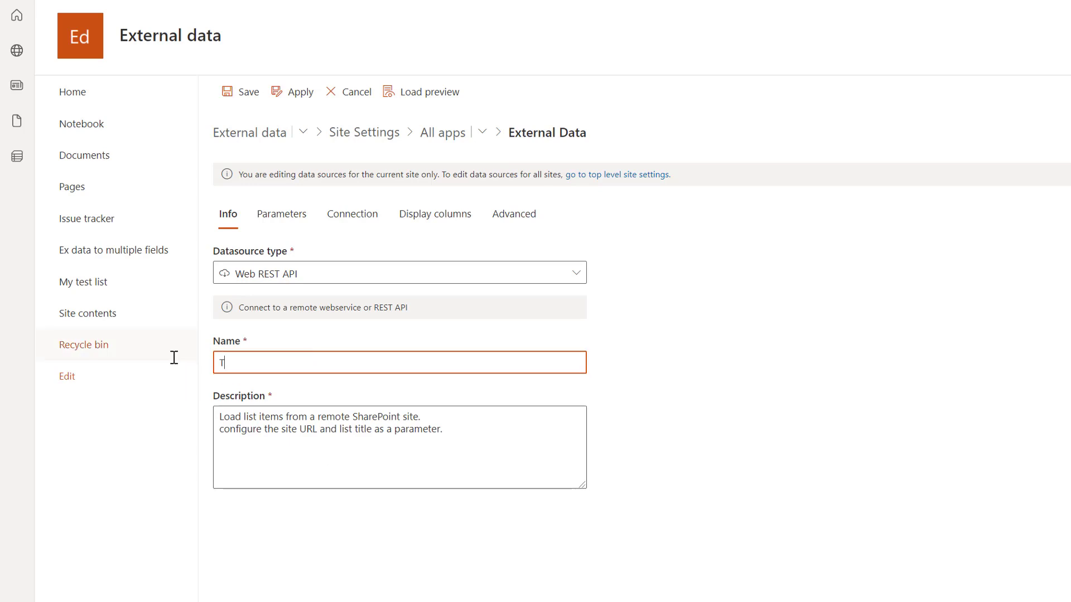
# Name the new data source 'Topics'.
pyautogui.write('opi')
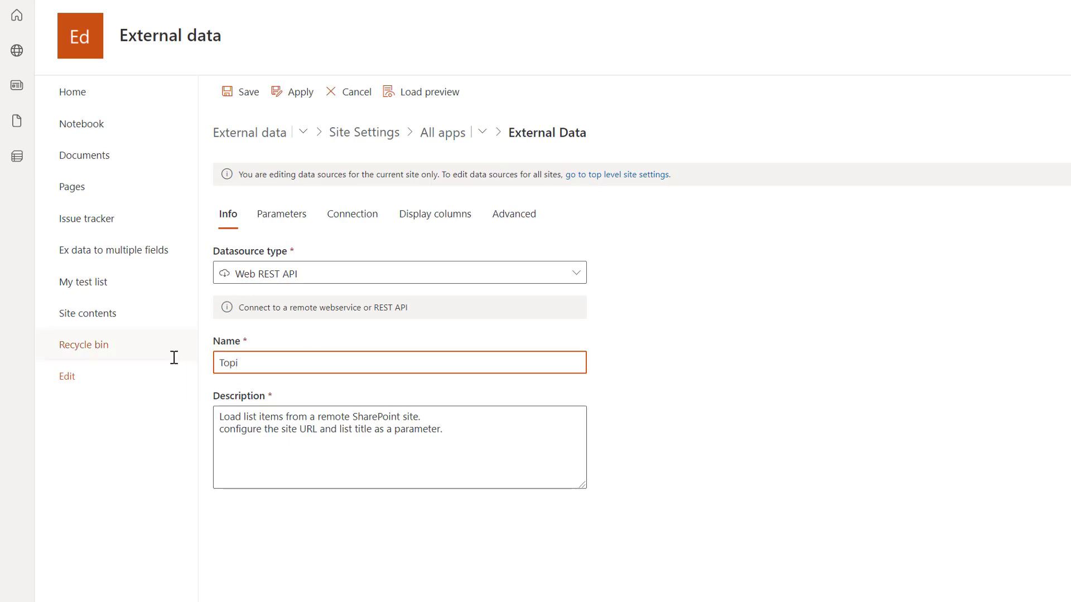
pyautogui.write('cs')
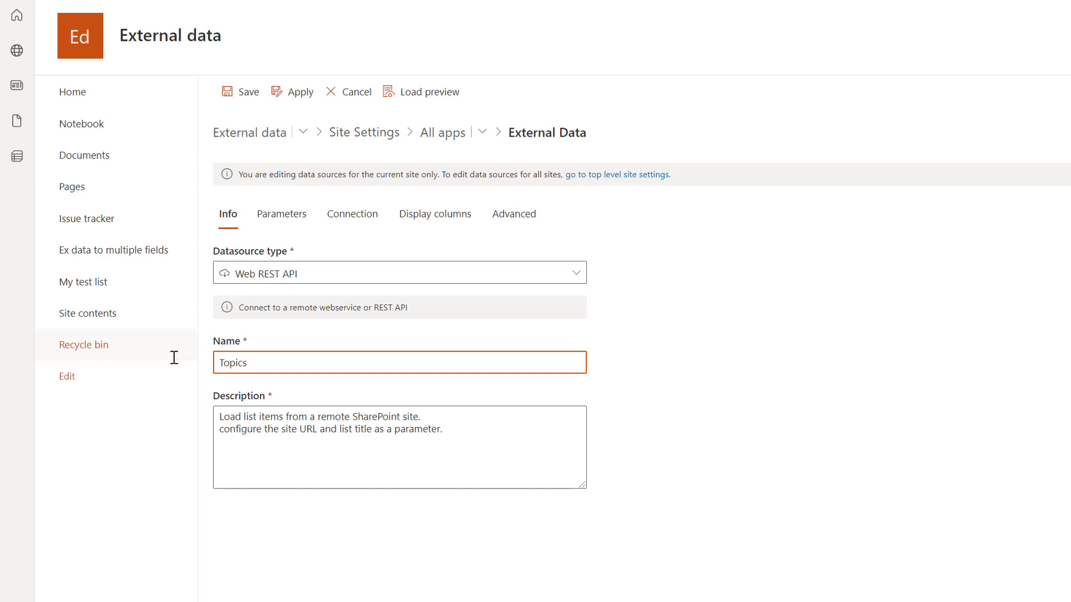
pyautogui.moveTo(280, 213)
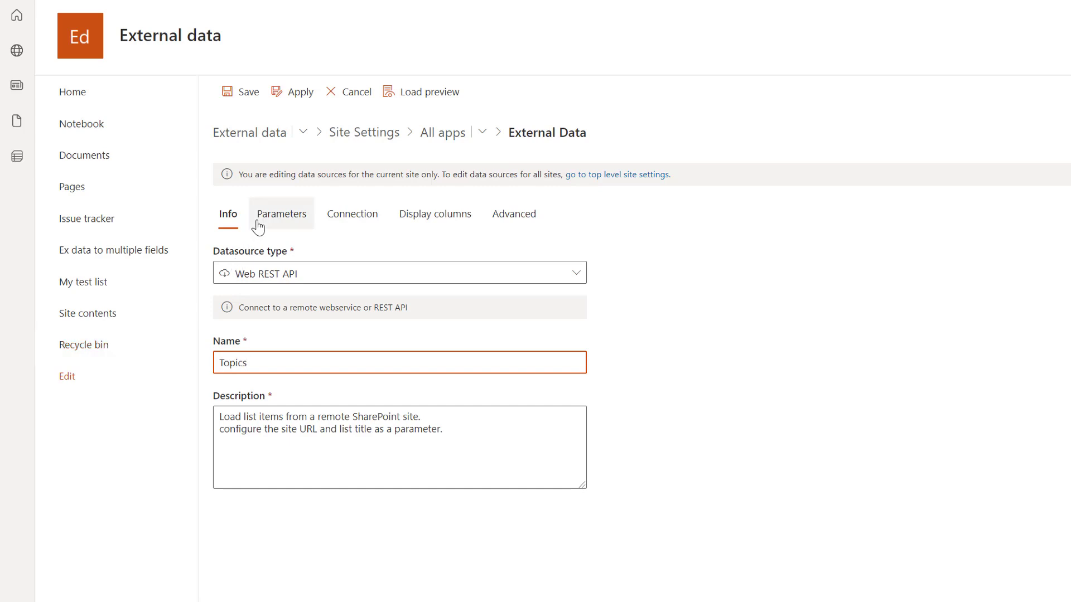
pyautogui.moveTo(282, 228)
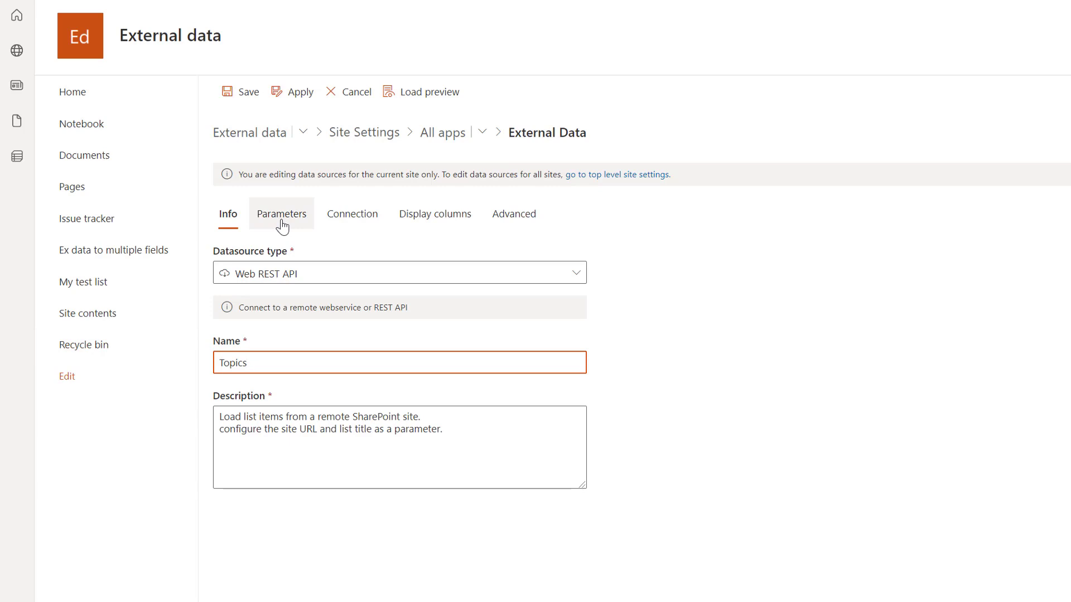
# Set siteUrl to the test2 site address and listTitle to Topics, then review the connection URL.
pyautogui.click(280, 214)
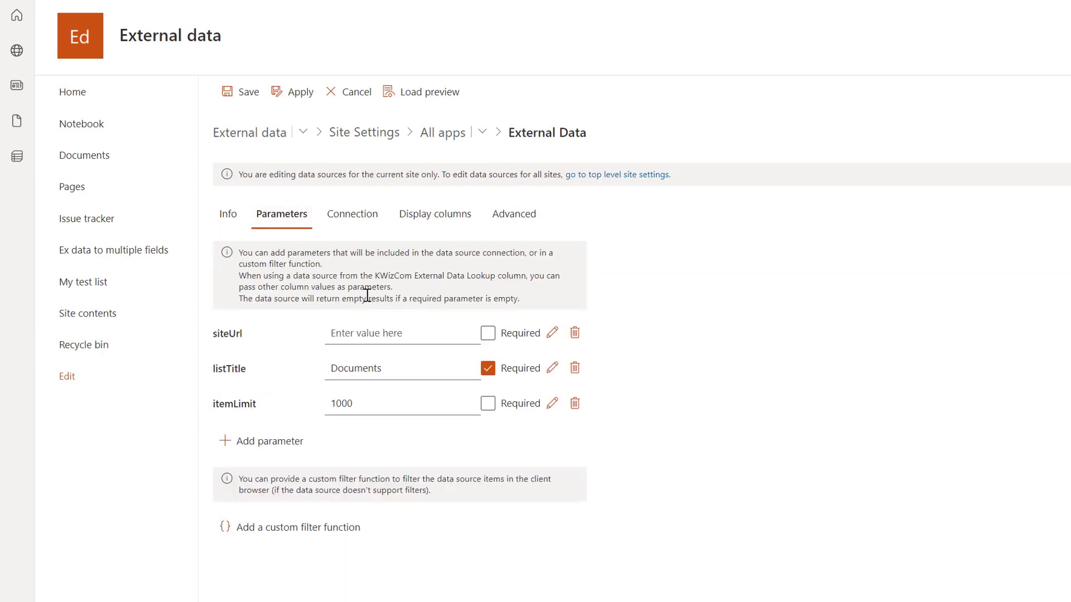
pyautogui.moveTo(386, 425)
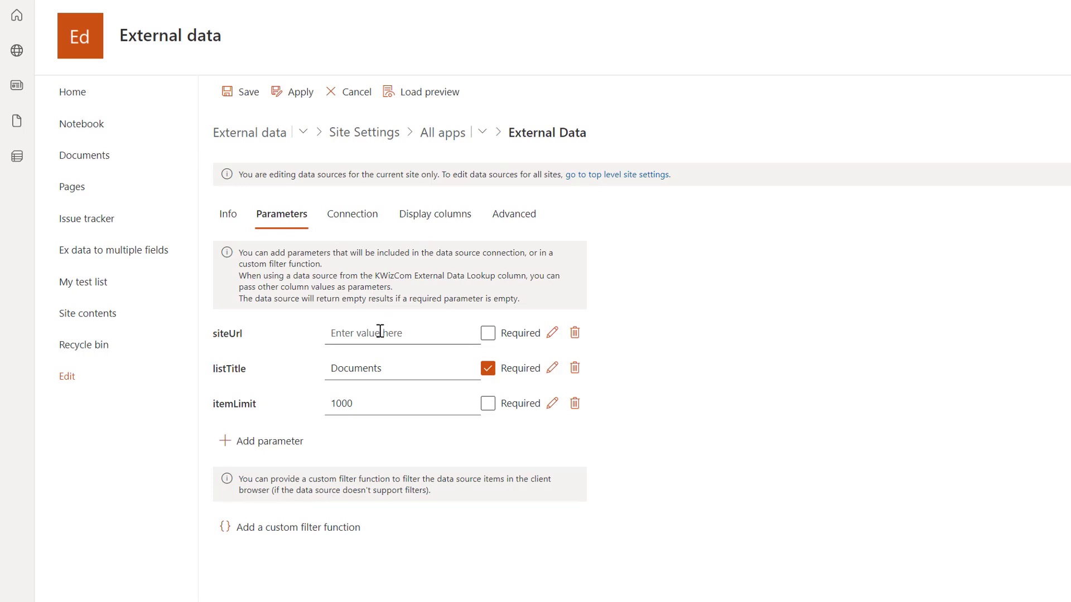
pyautogui.moveTo(383, 371)
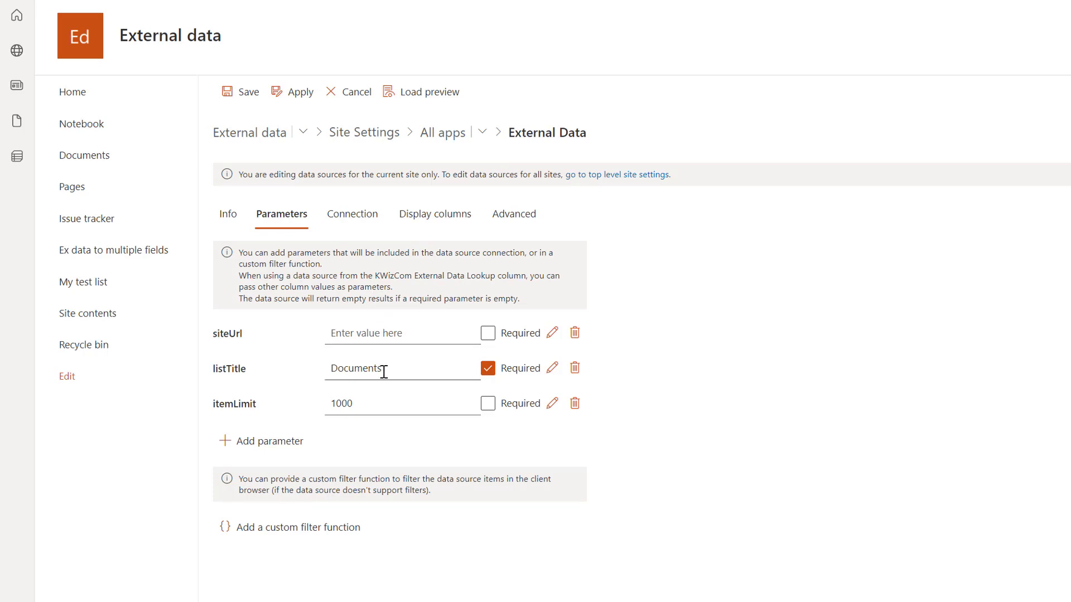
pyautogui.click(402, 403)
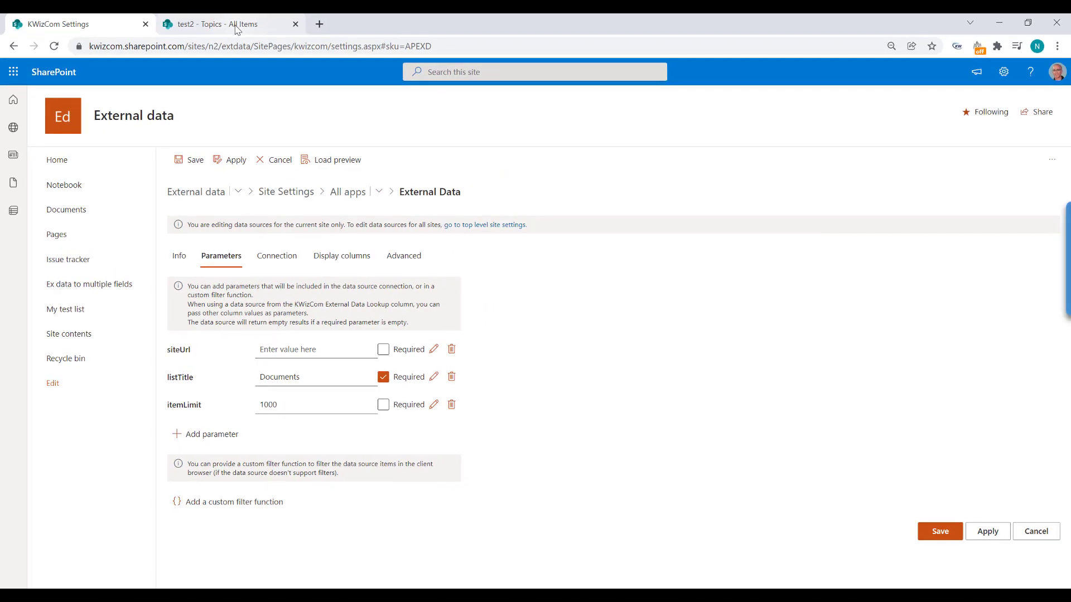
pyautogui.click(226, 24)
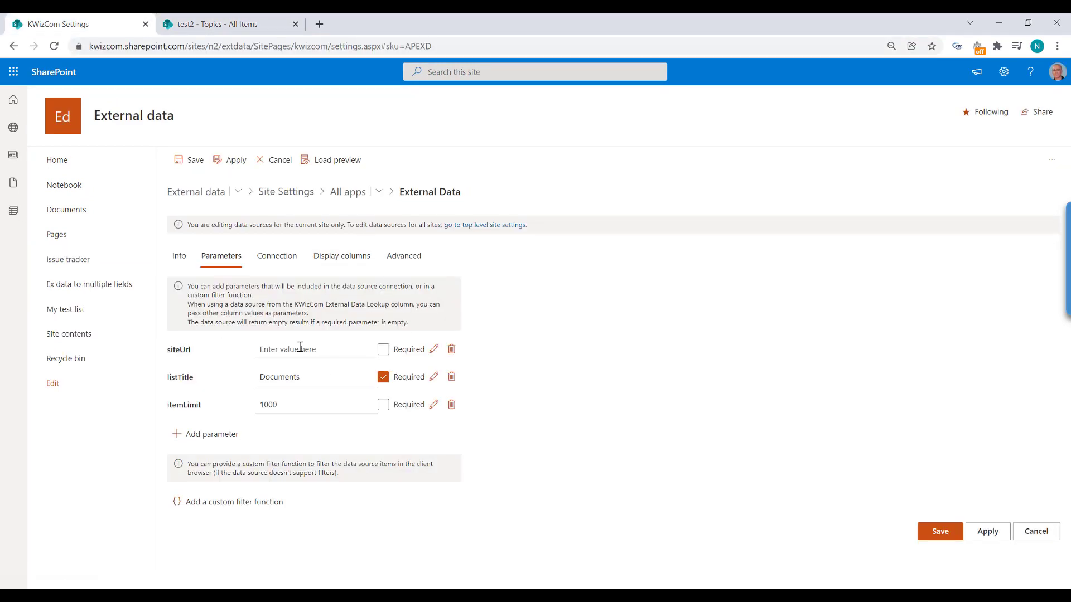
pyautogui.write('om.sharepoint.com/sites/n/test2')
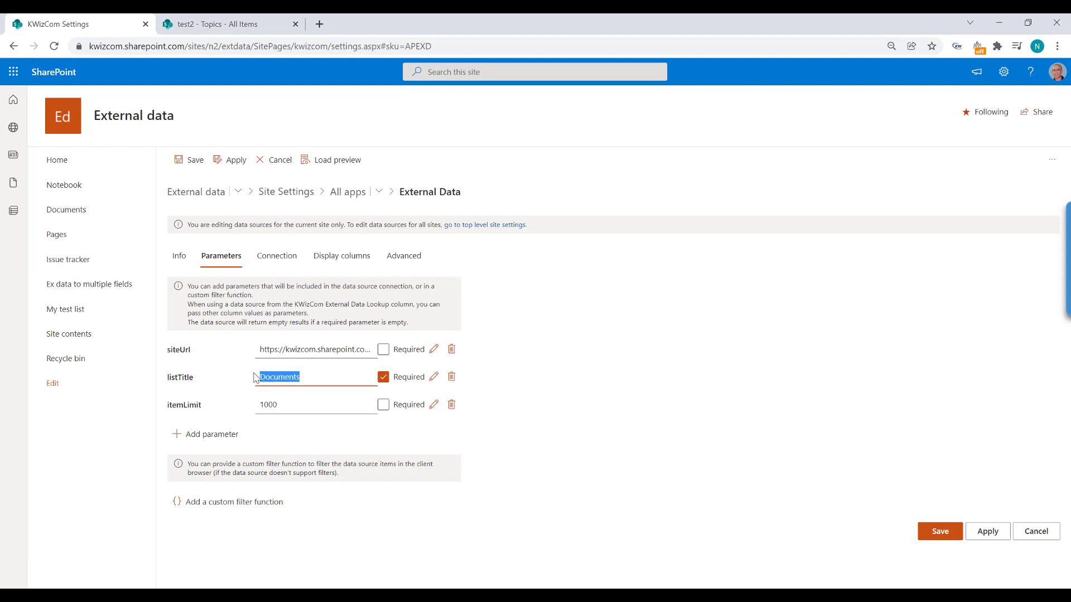
pyautogui.write('Topics')
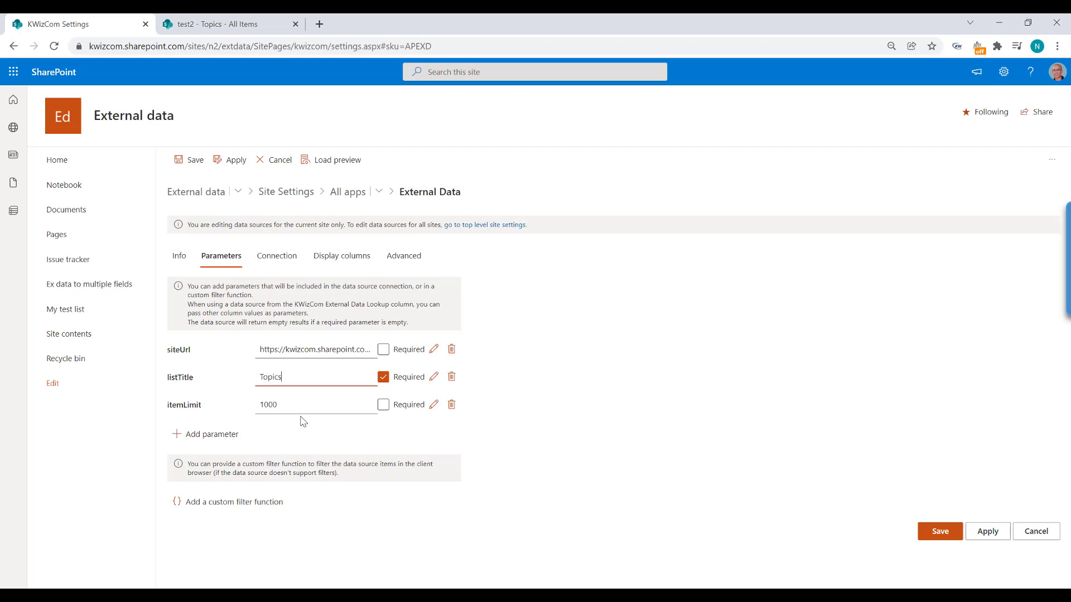
pyautogui.moveTo(328, 285)
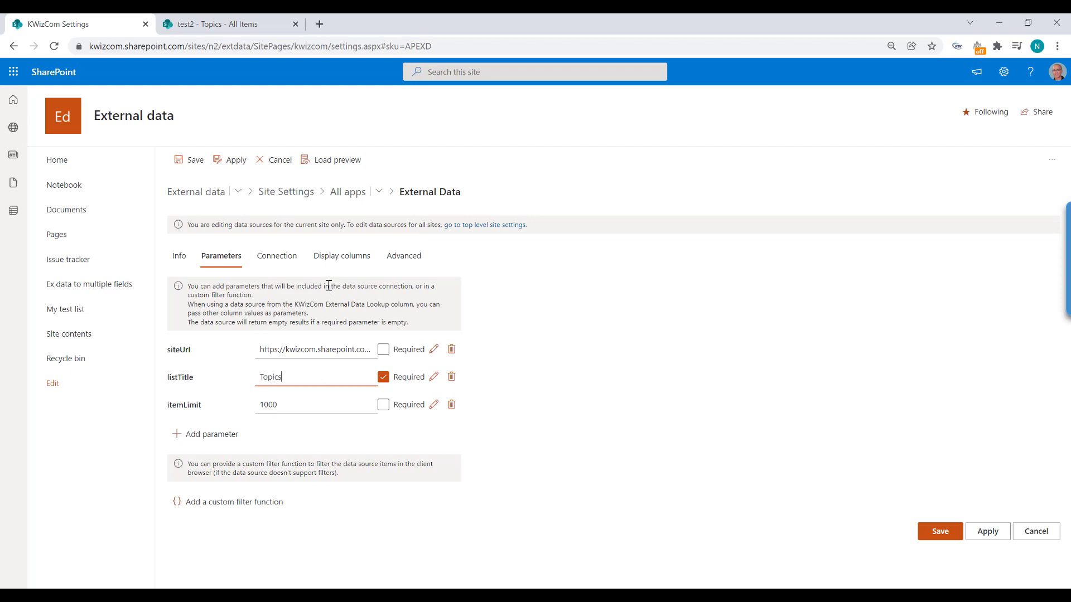
pyautogui.moveTo(341, 255)
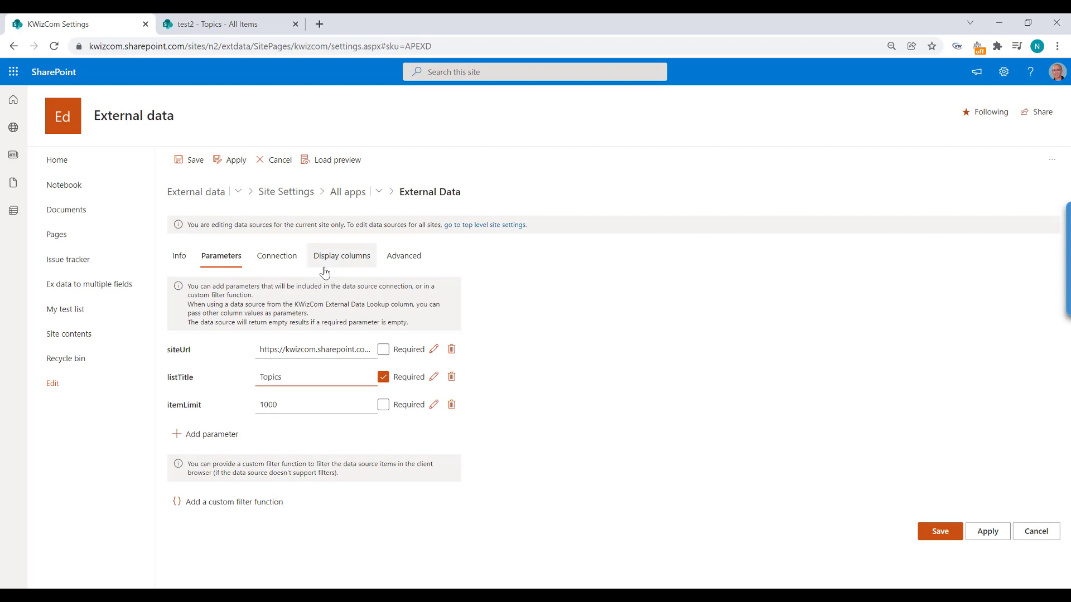
pyautogui.click(277, 255)
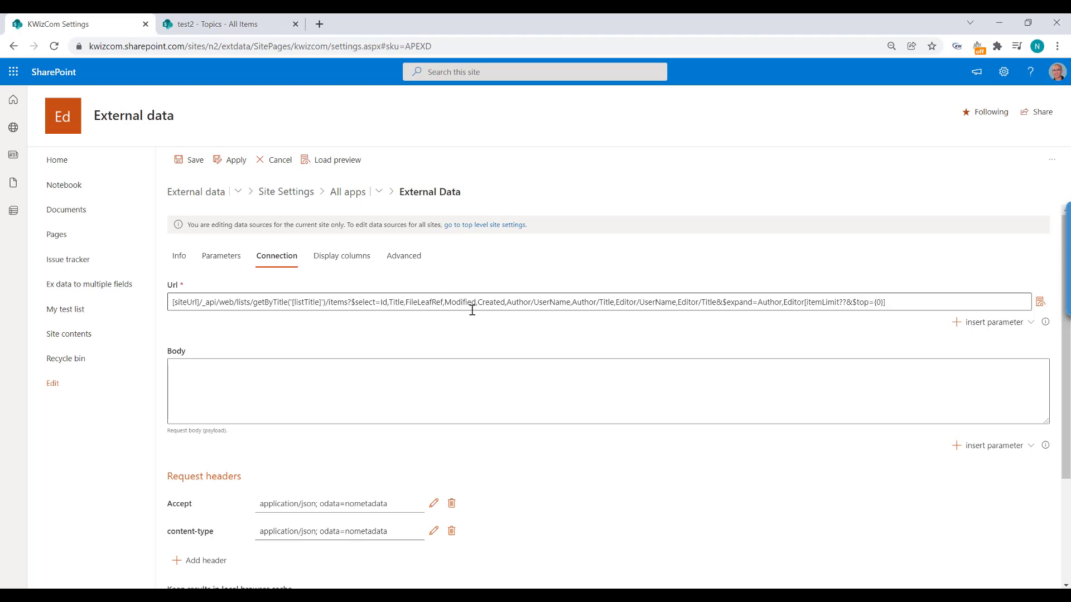
pyautogui.moveTo(504, 302)
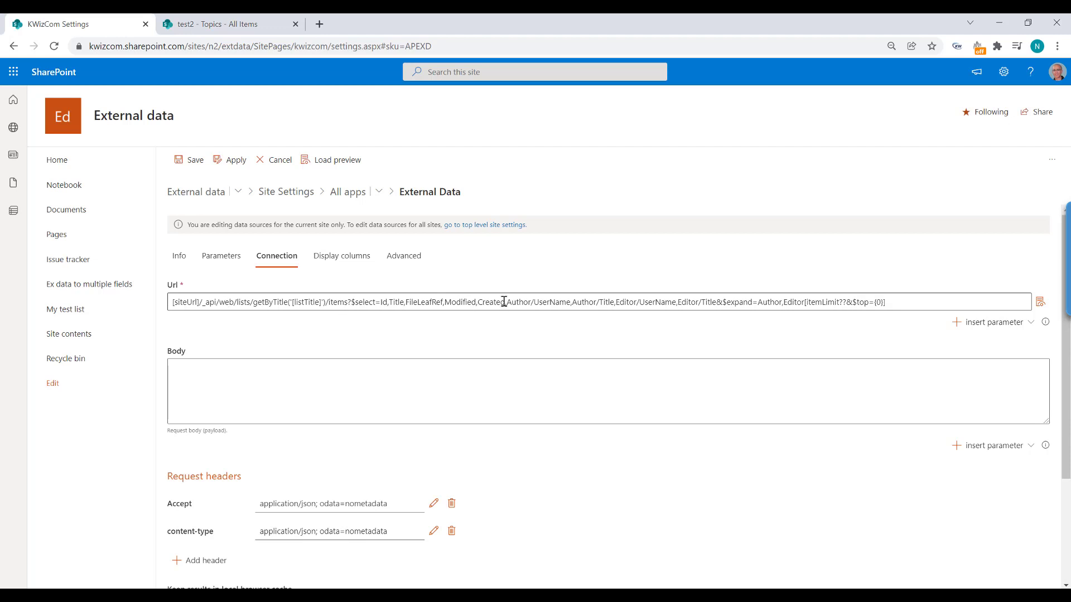
pyautogui.moveTo(464, 307)
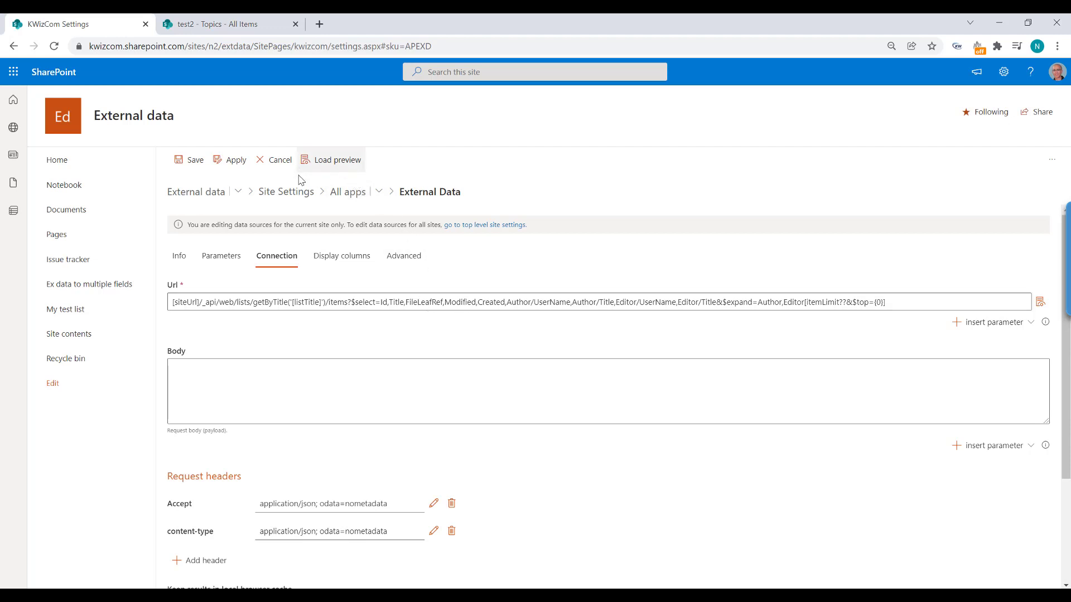
# Load the Display columns preview of the Topics data source, showing Topic-1 to Topic-5.
pyautogui.click(341, 255)
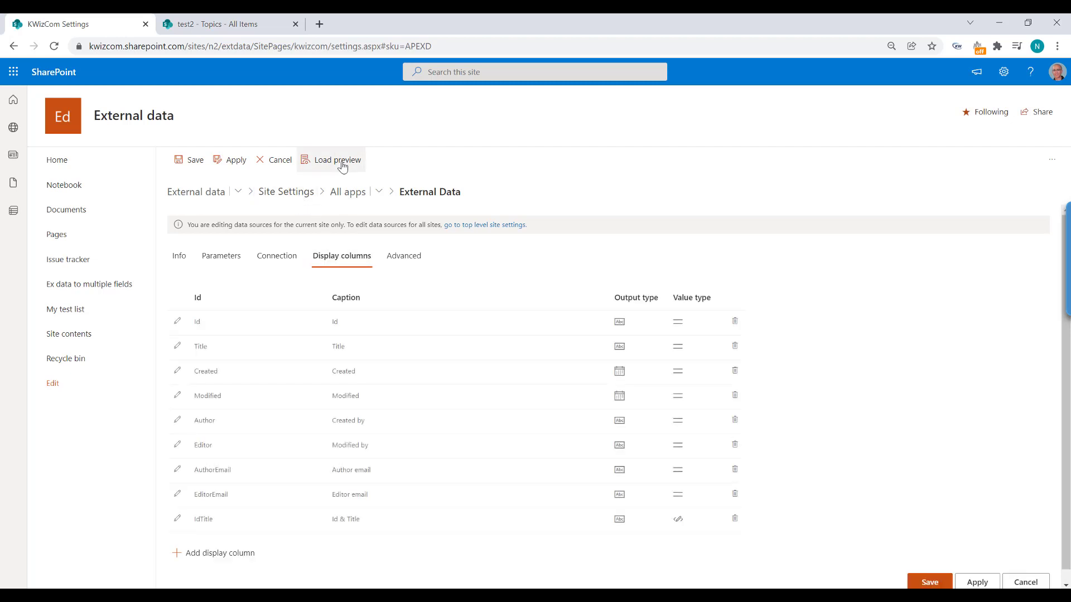
pyautogui.click(337, 159)
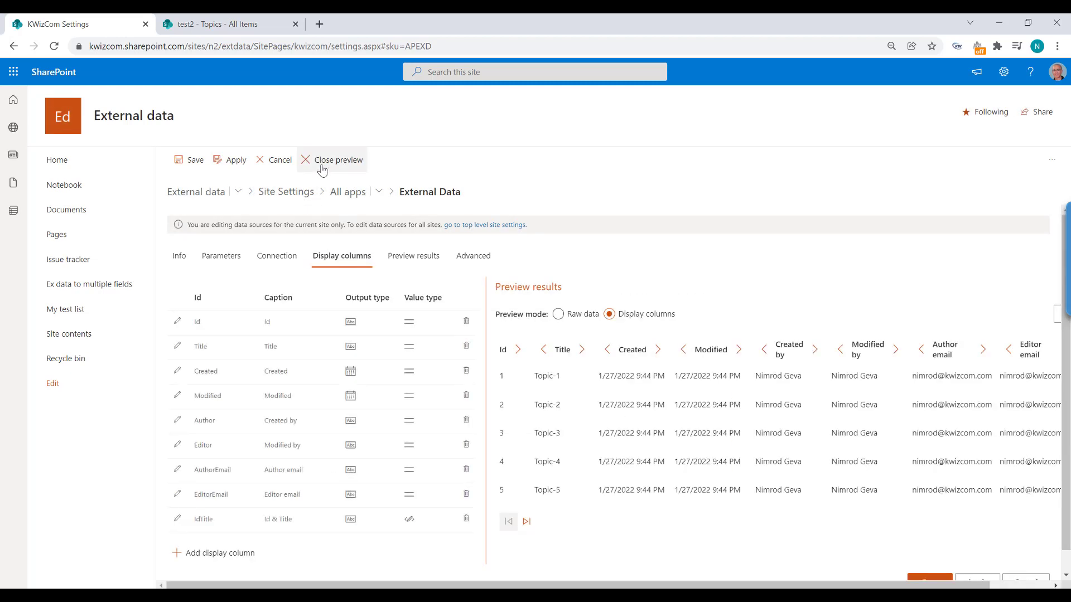
pyautogui.moveTo(569, 360)
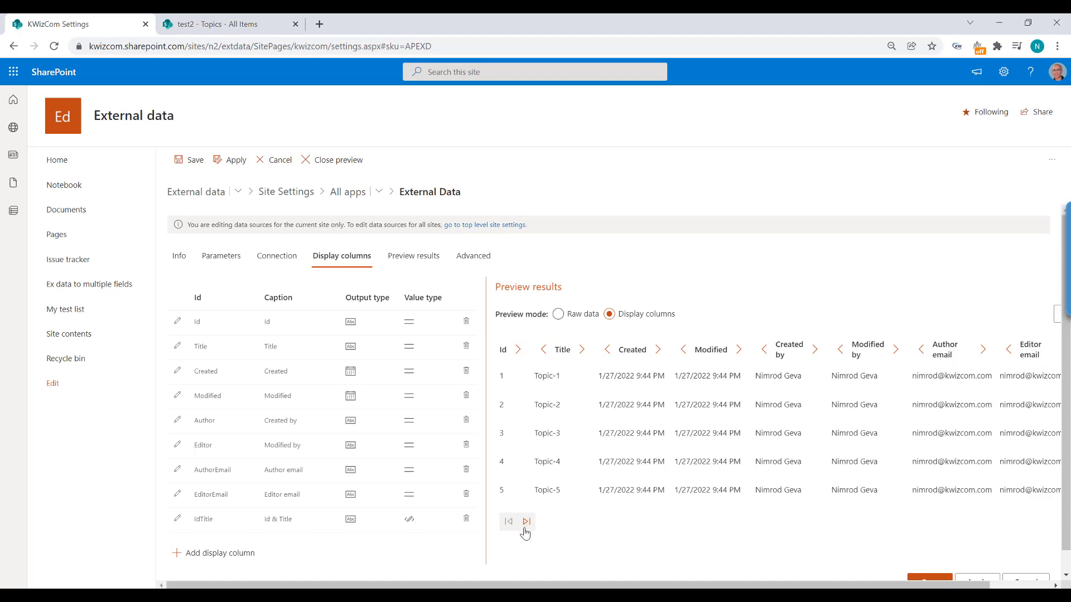
pyautogui.moveTo(539, 504)
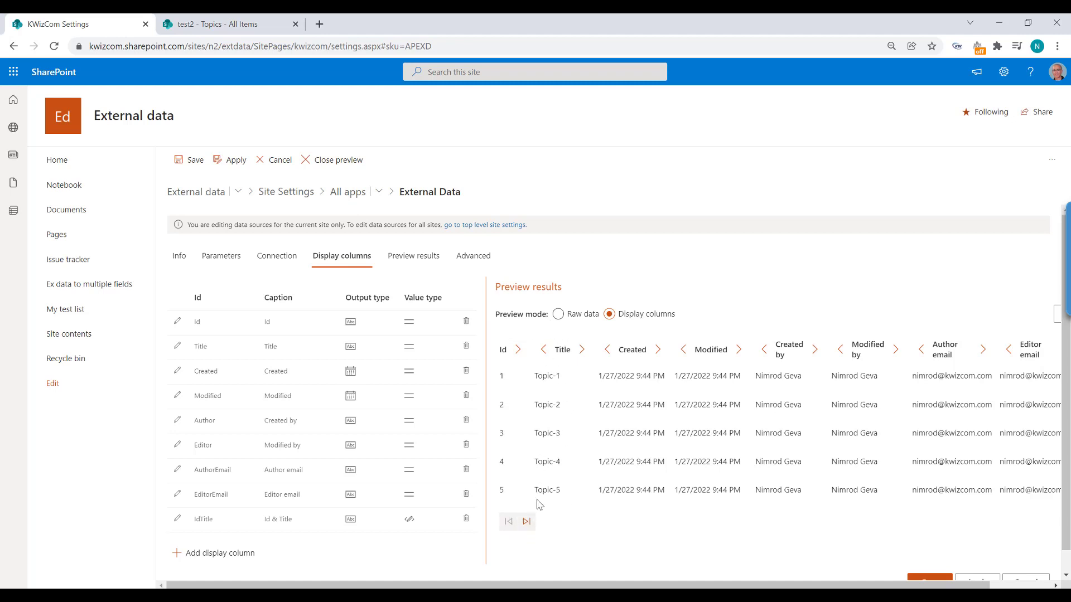
pyautogui.moveTo(645, 430)
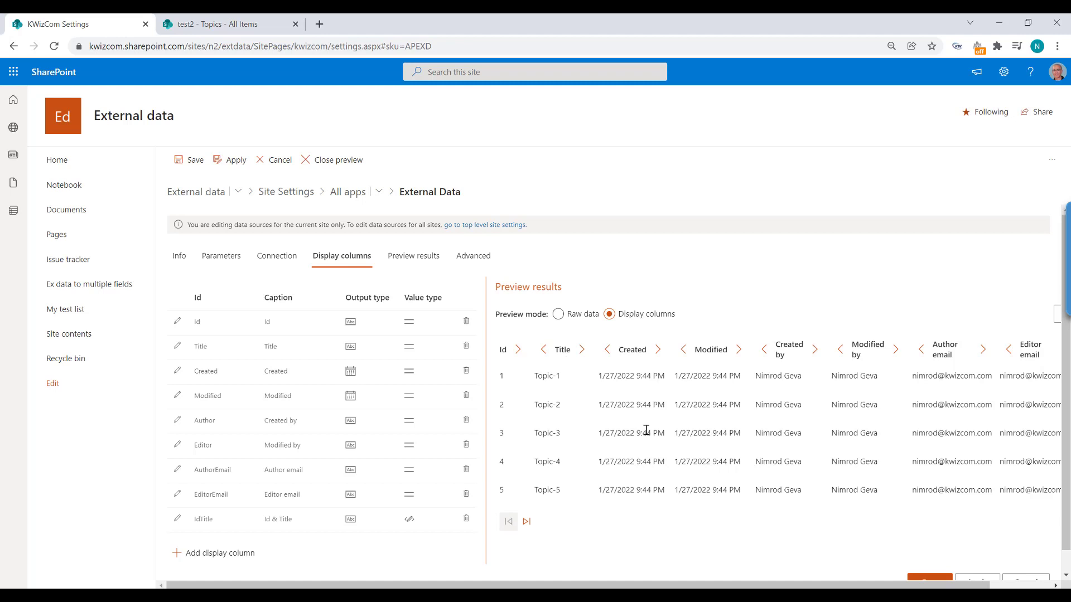
pyautogui.scroll(-3)
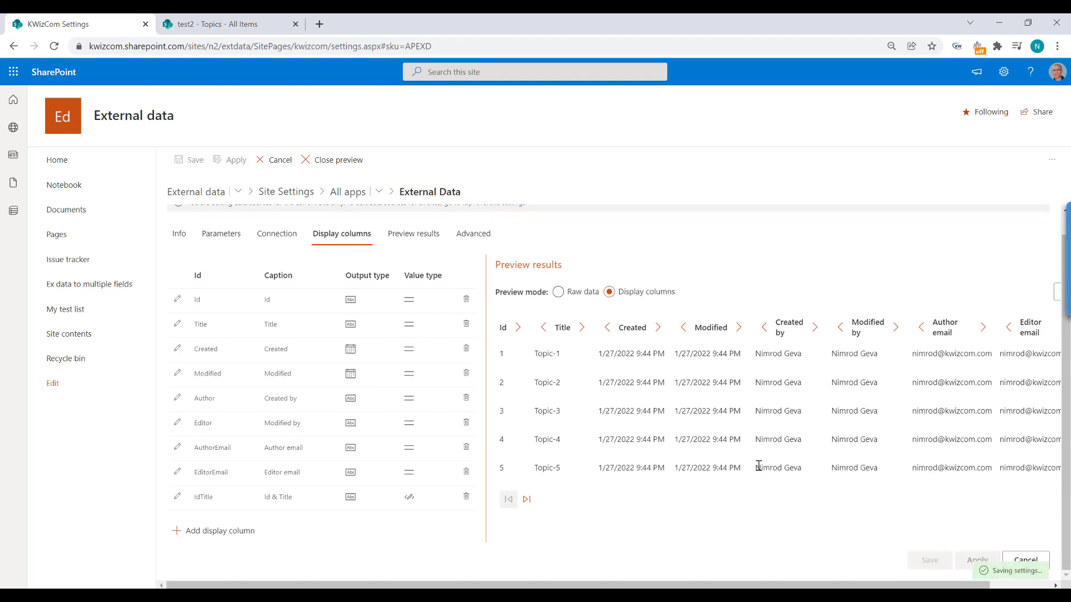
# Confirm the saved Topics data source card, then navigate back to My test list.
pyautogui.click(280, 159)
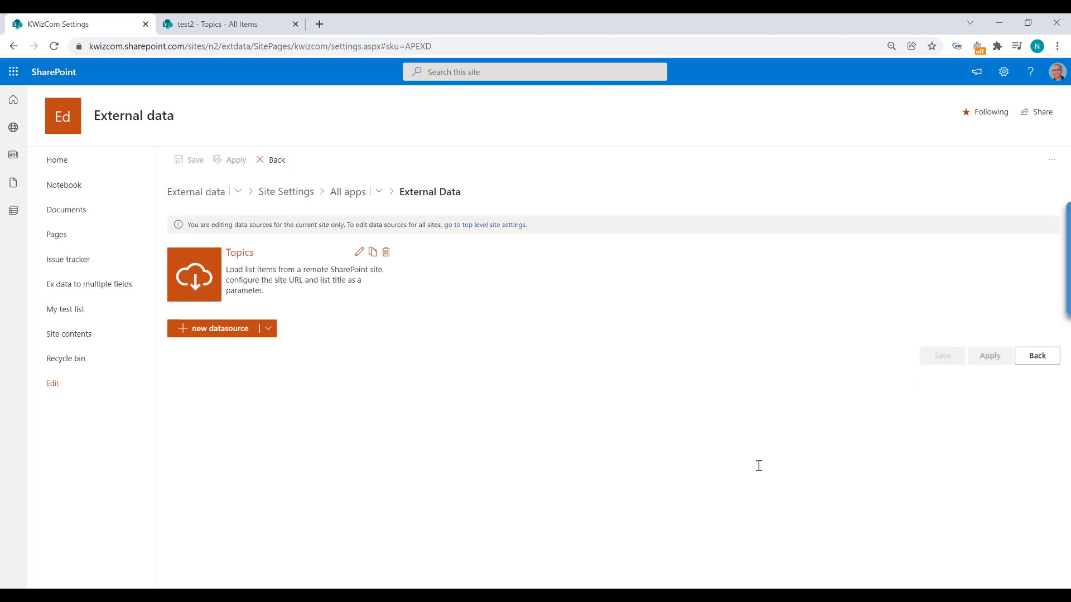
pyautogui.moveTo(181, 352)
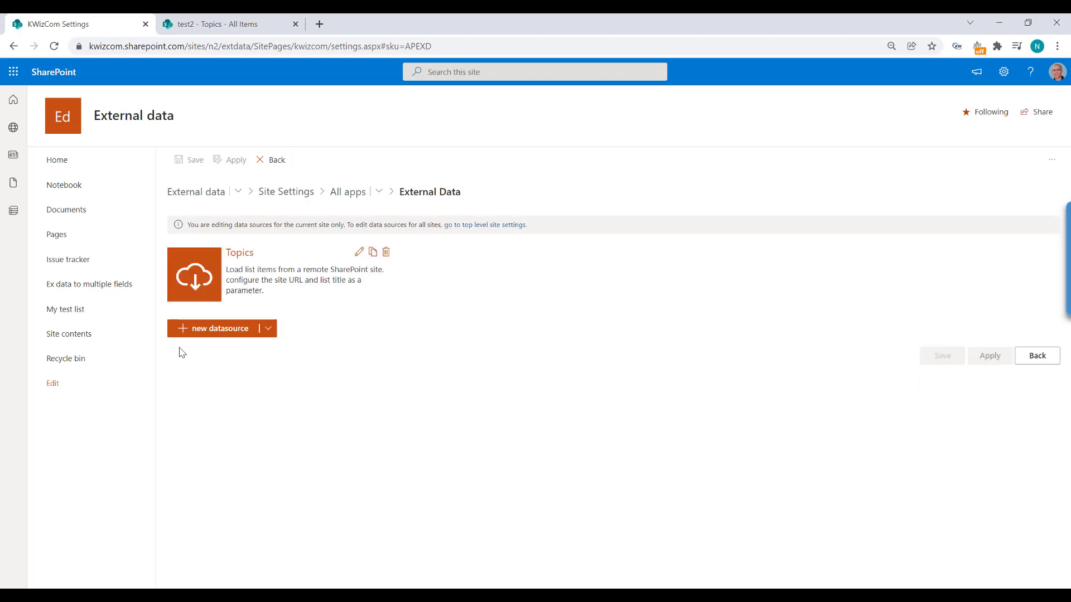
pyautogui.click(66, 310)
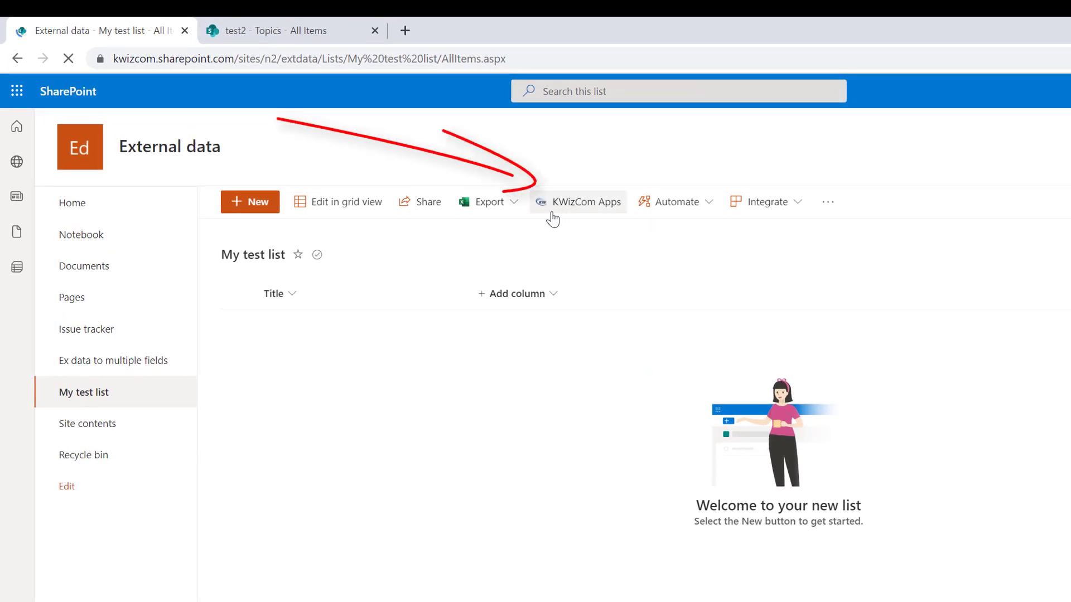
pyautogui.moveTo(578, 208)
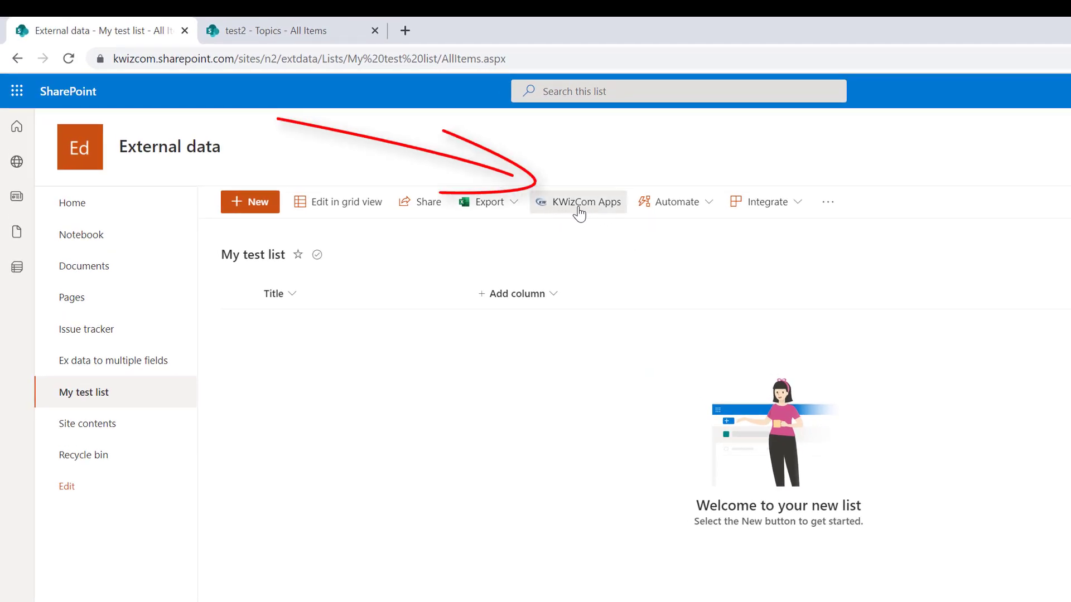
# Open My test list's KWizCom app settings from the command bar.
pyautogui.click(577, 201)
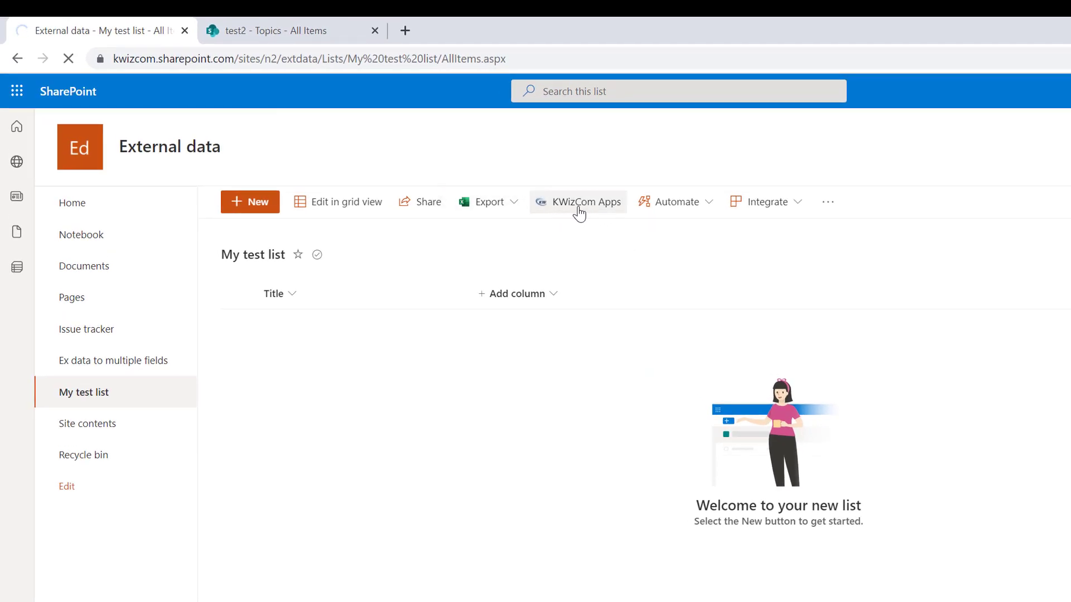
pyautogui.click(577, 202)
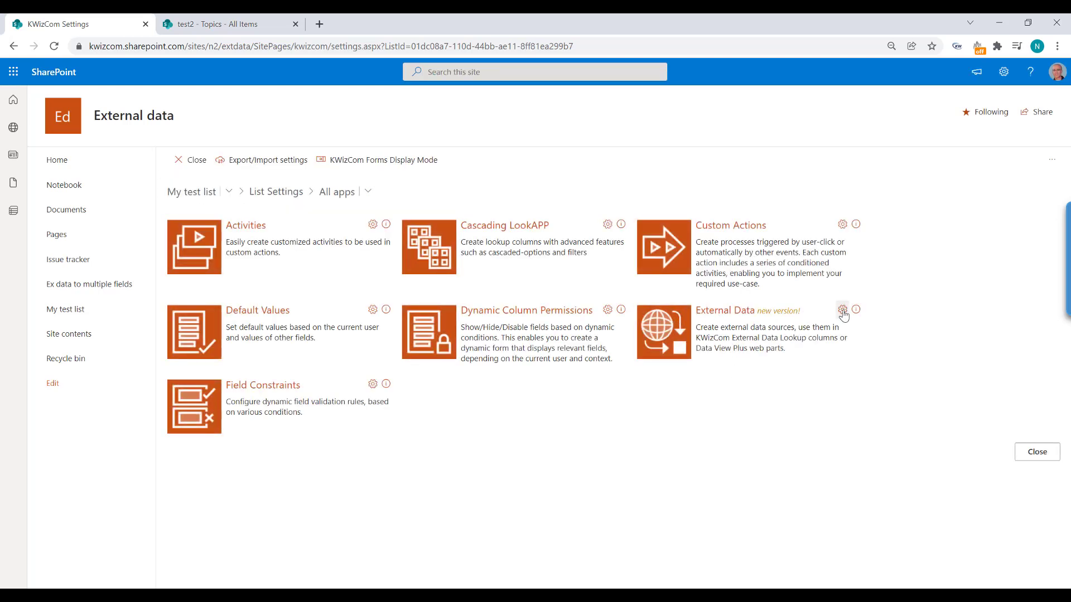
# Add a 'Topics' External Data column using the Topics data source, displaying Title.
pyautogui.click(843, 311)
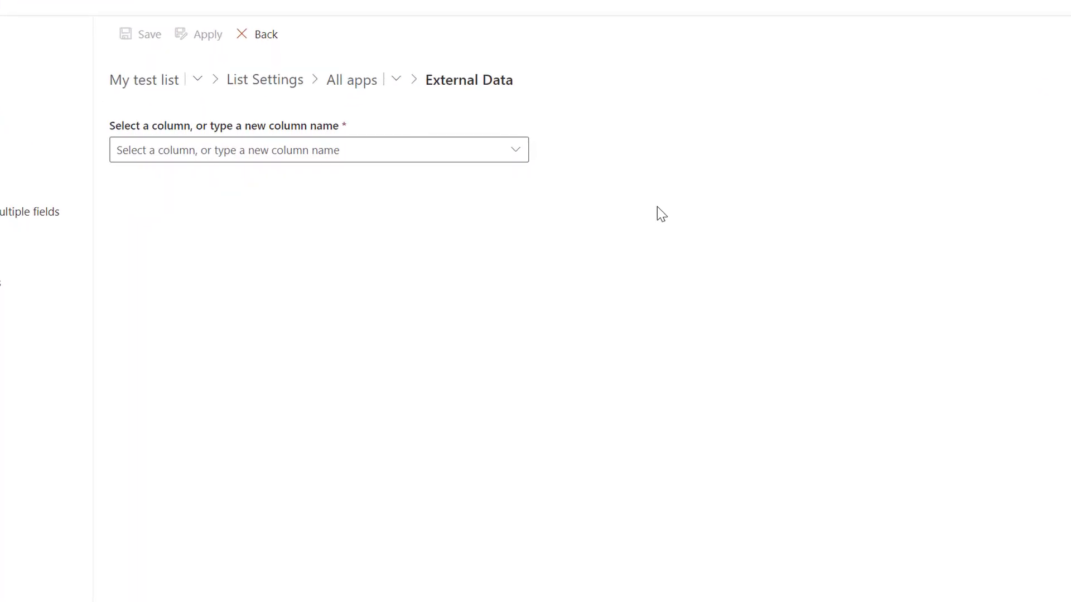
pyautogui.click(318, 150)
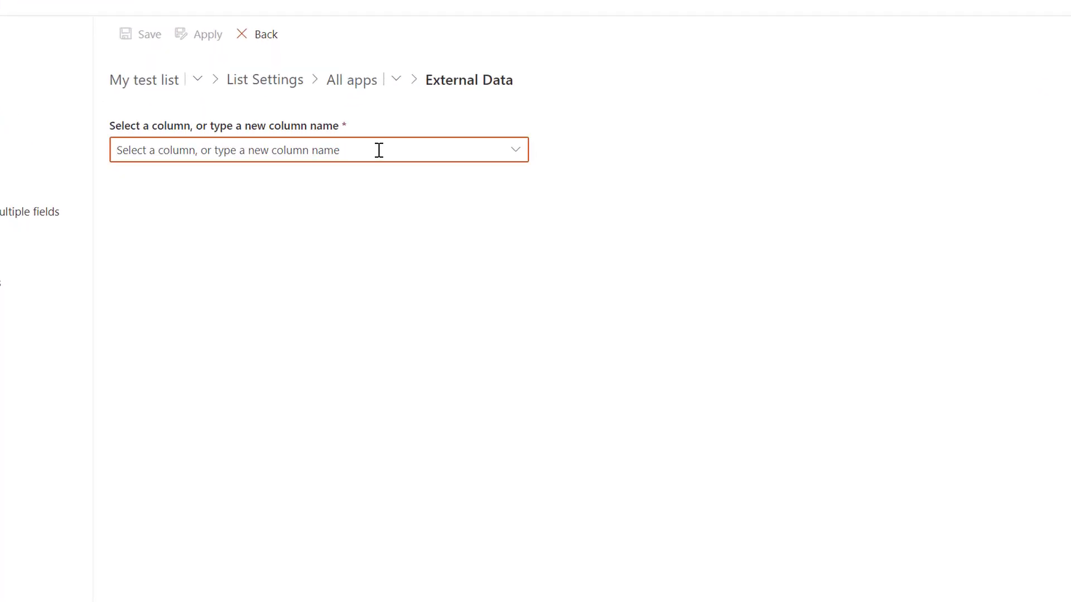
pyautogui.write('T')
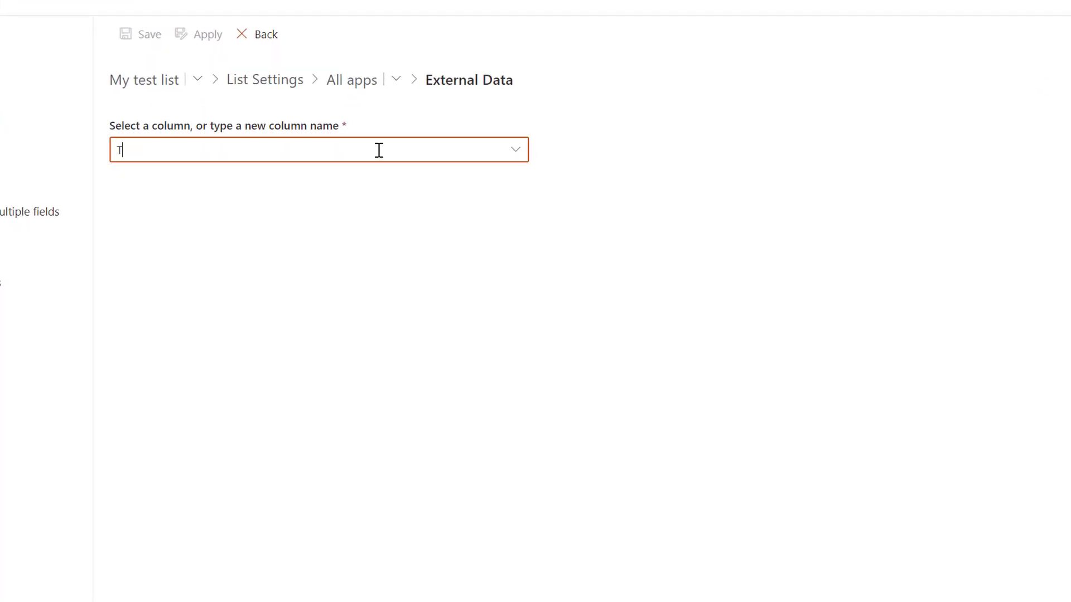
pyautogui.write('opics')
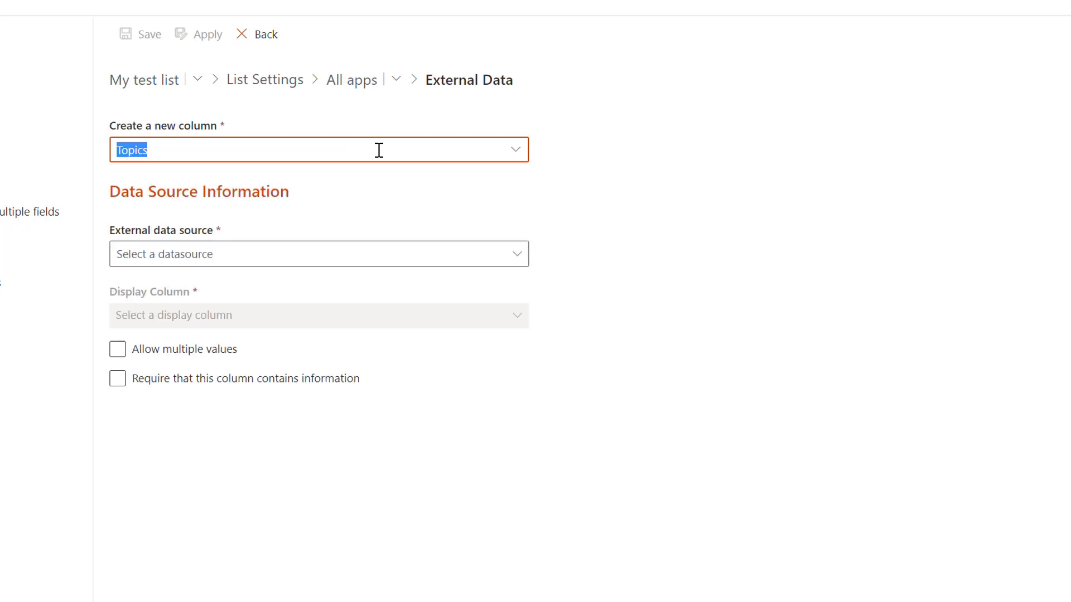
pyautogui.moveTo(516, 254)
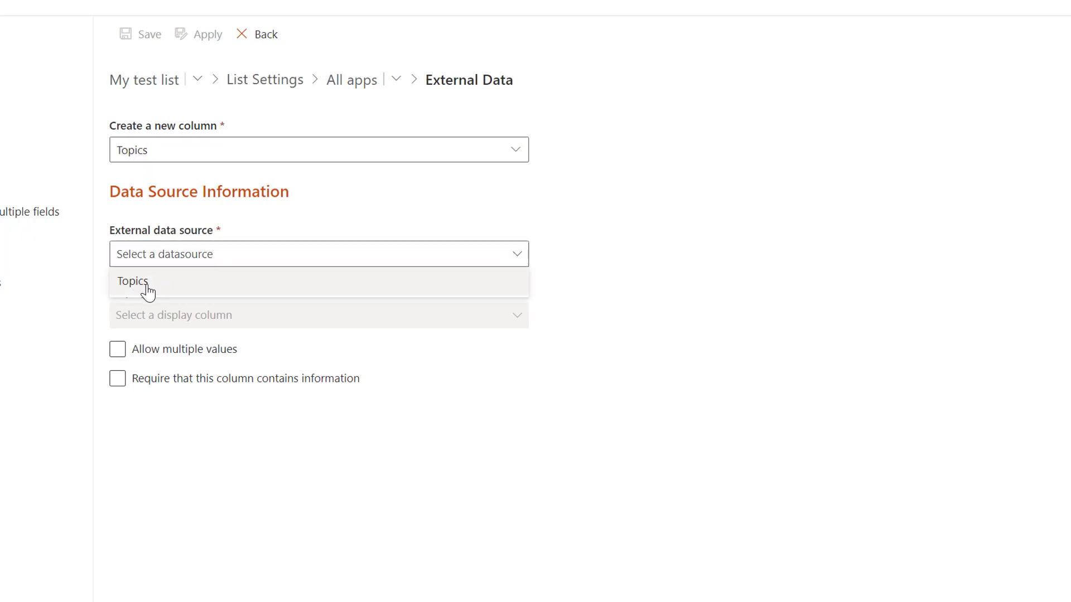
pyautogui.click(133, 280)
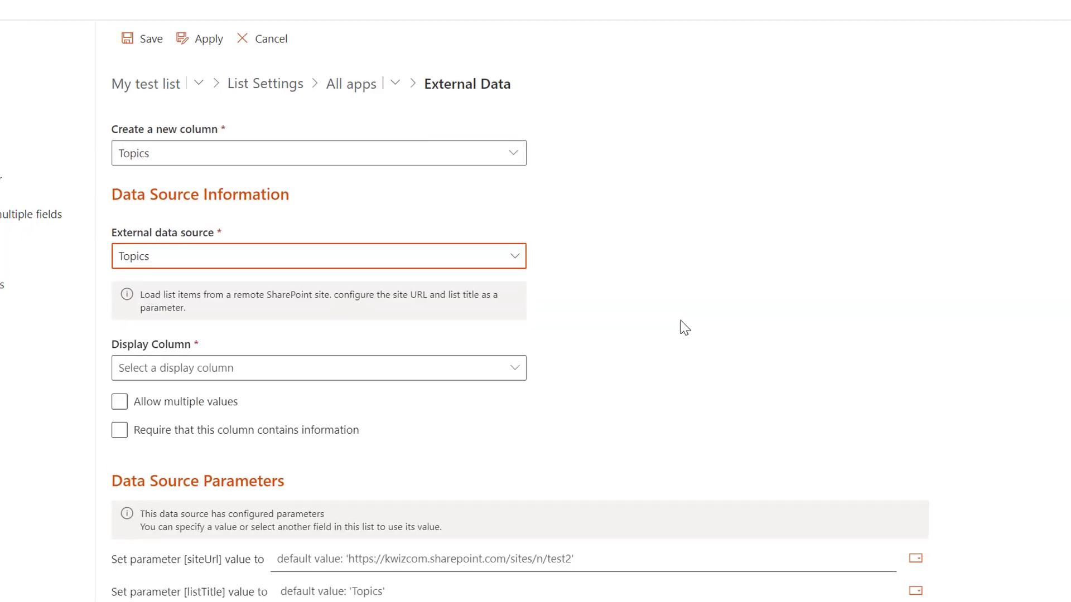
pyautogui.click(318, 368)
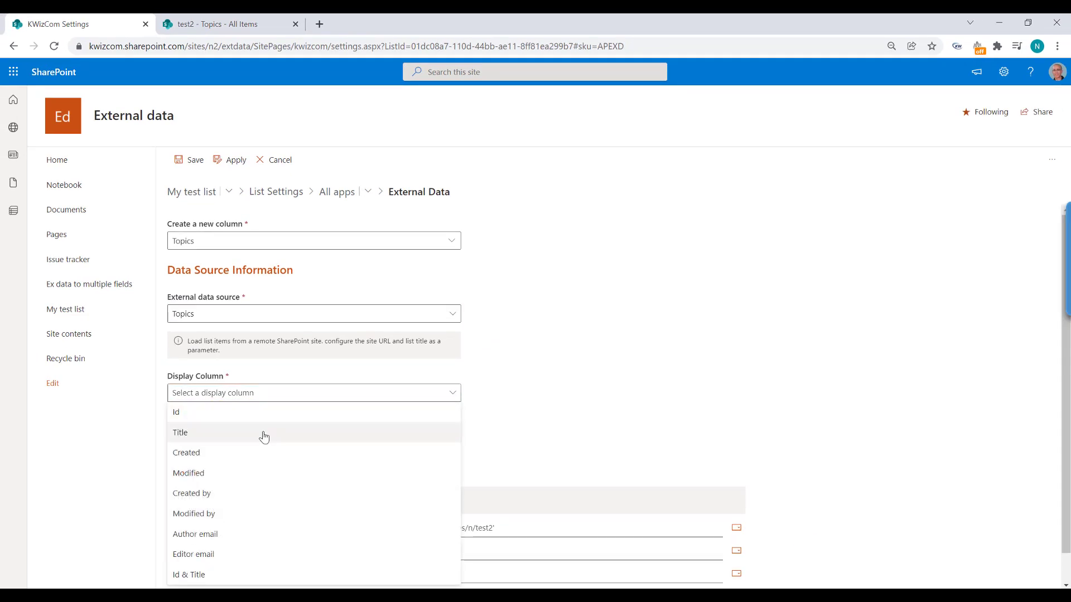
pyautogui.click(179, 432)
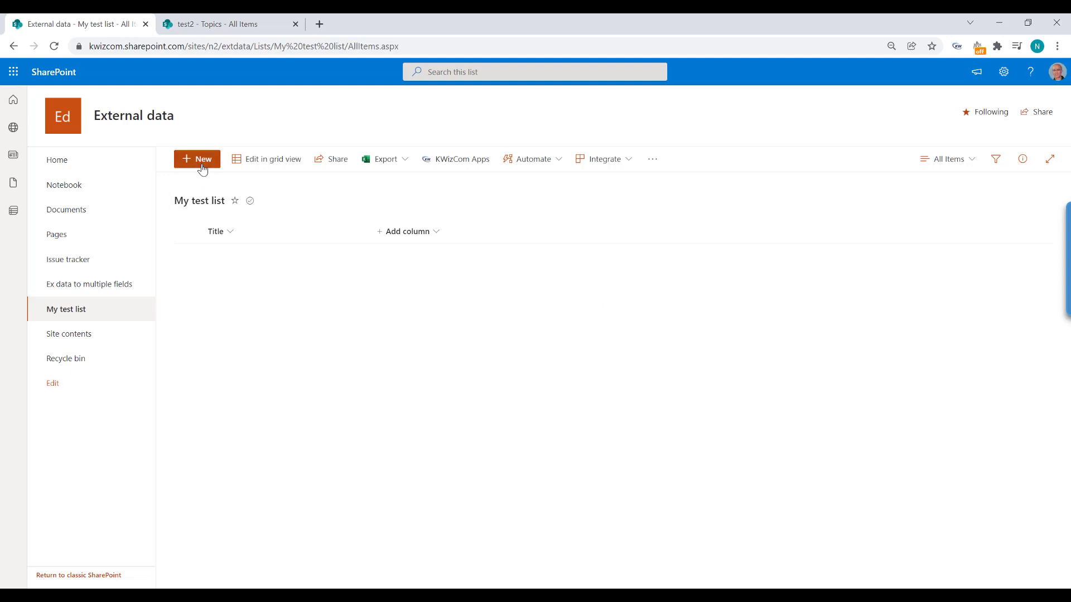
# Start a new item and open its Topics dropdown listing Topic-1 to Topic-8.
pyautogui.click(197, 159)
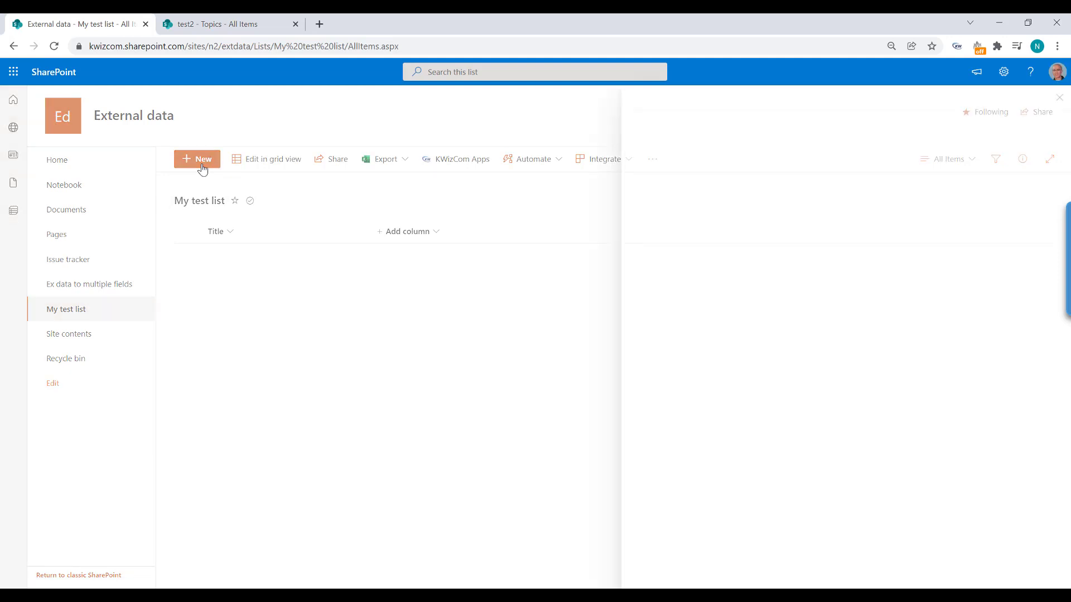
pyautogui.click(197, 158)
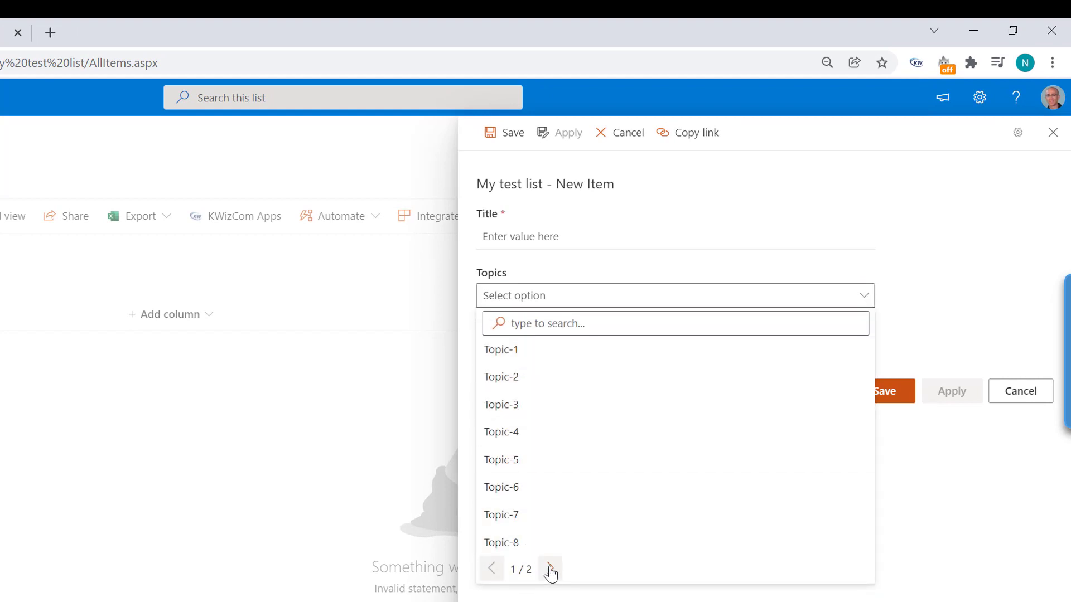
pyautogui.moveTo(501, 404)
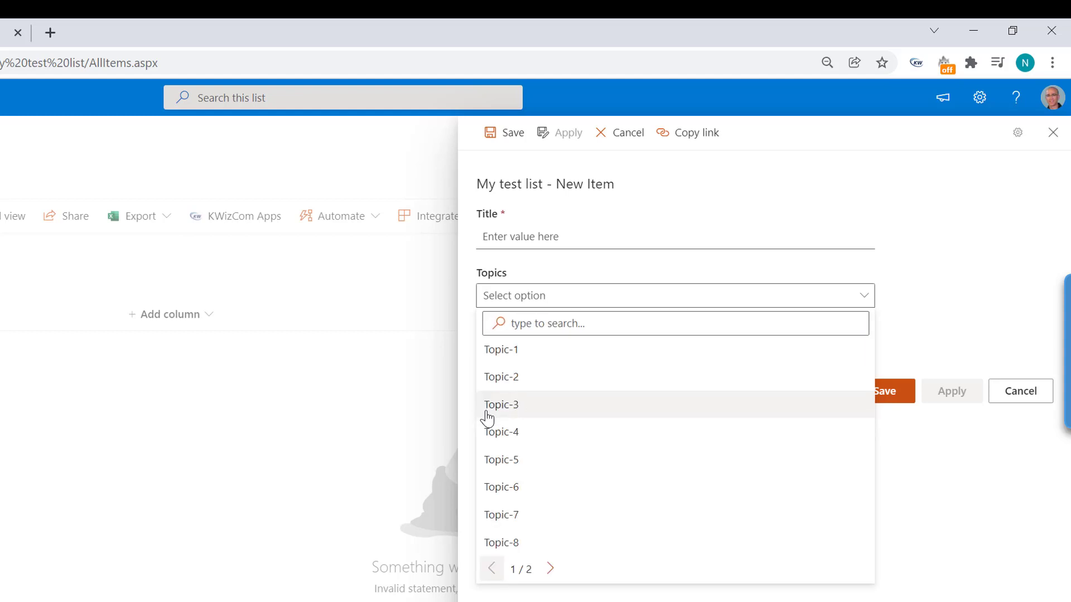